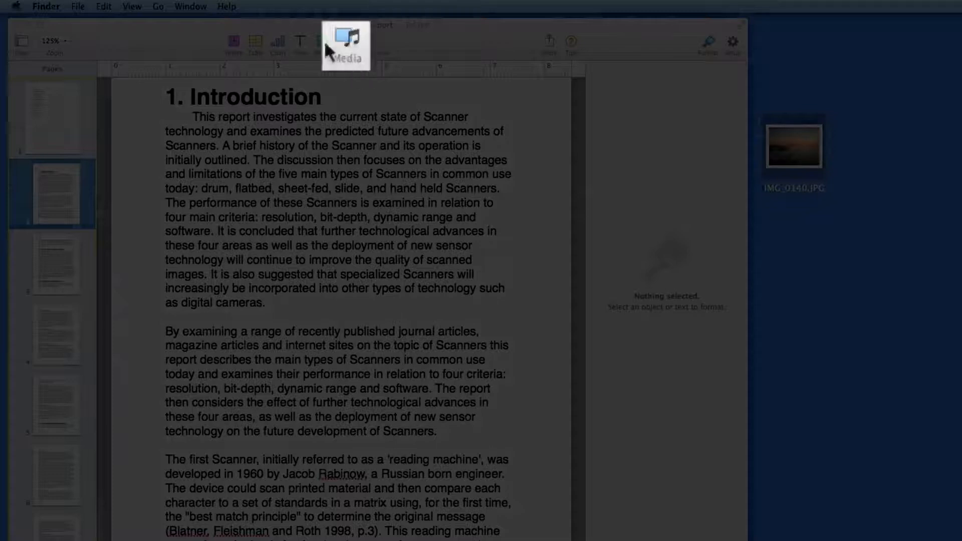
Browse the media library's photos to the Balloon Launch album.
click(347, 42)
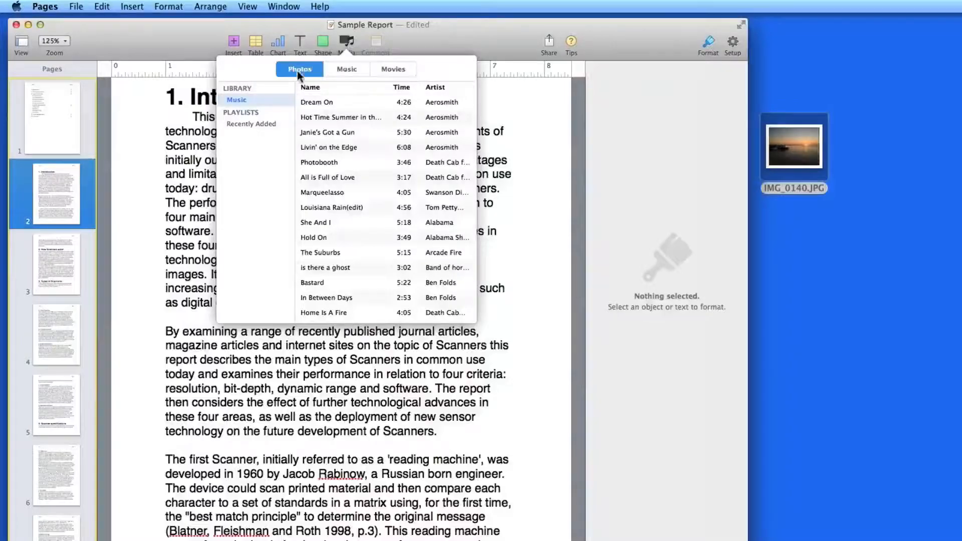
click(346, 69)
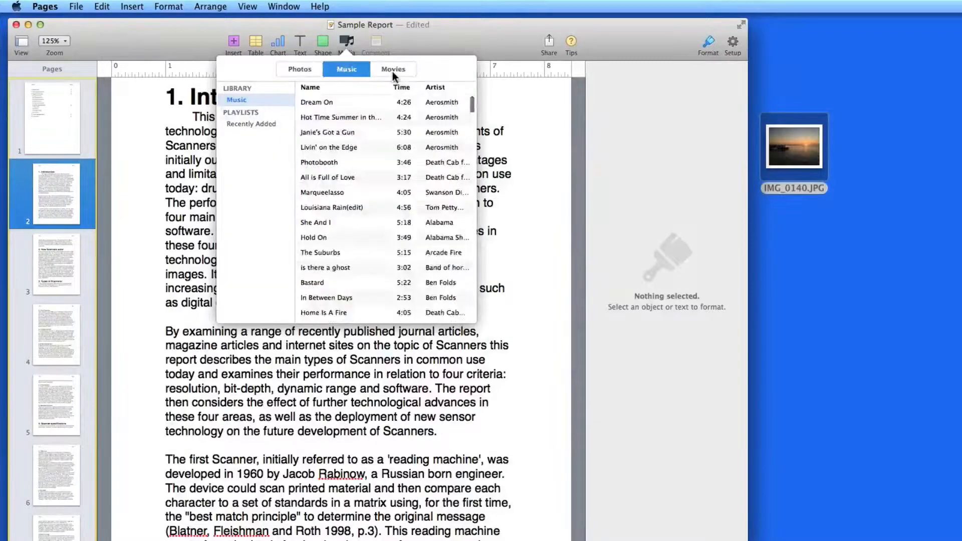
click(300, 69)
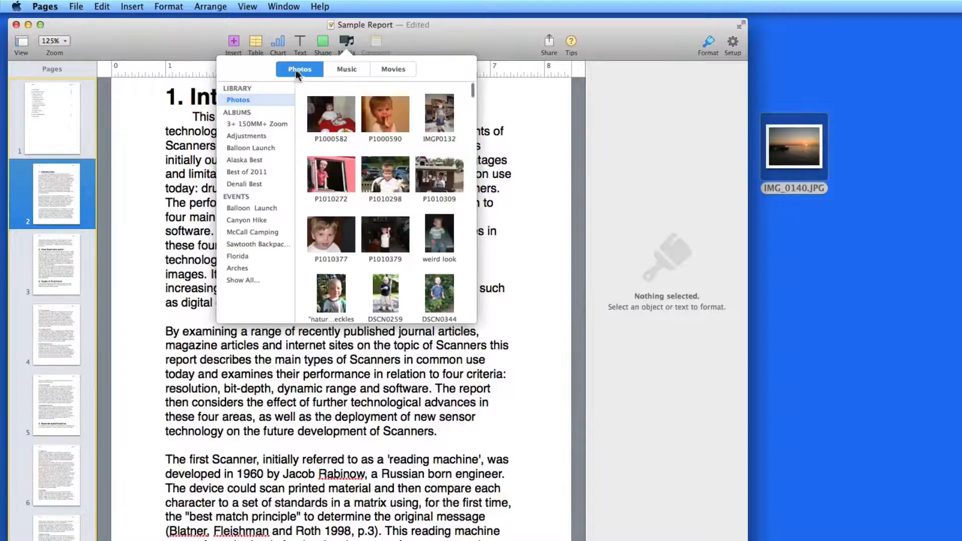
click(251, 148)
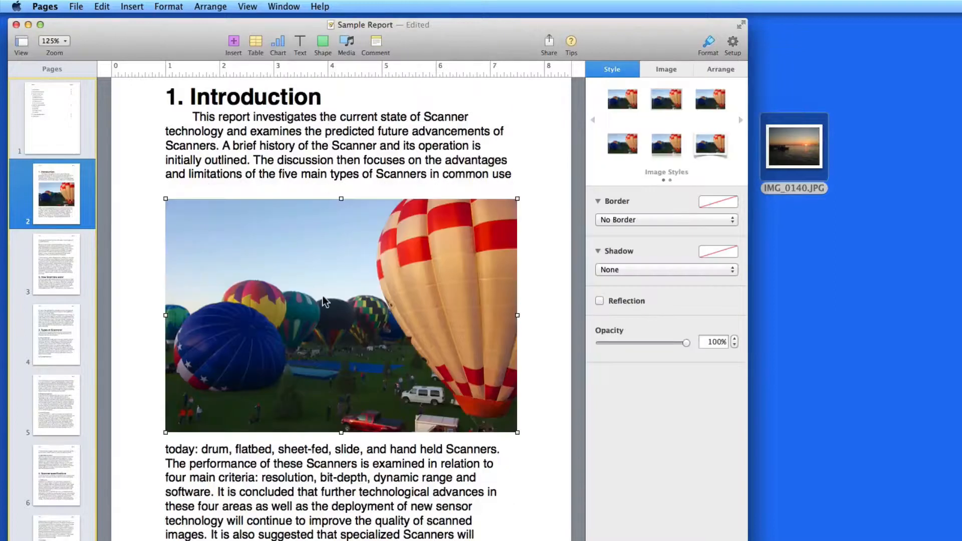
scroll(down, 3)
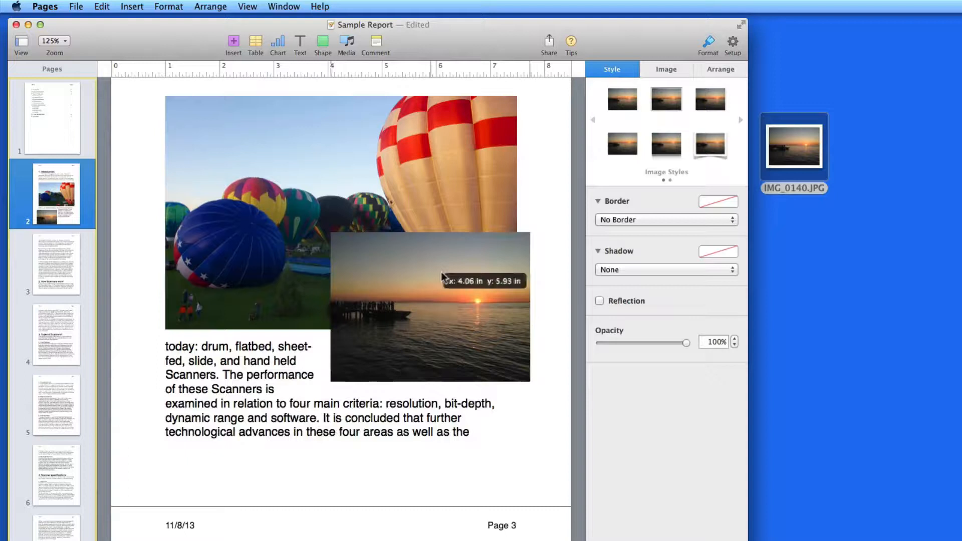
click(720, 69)
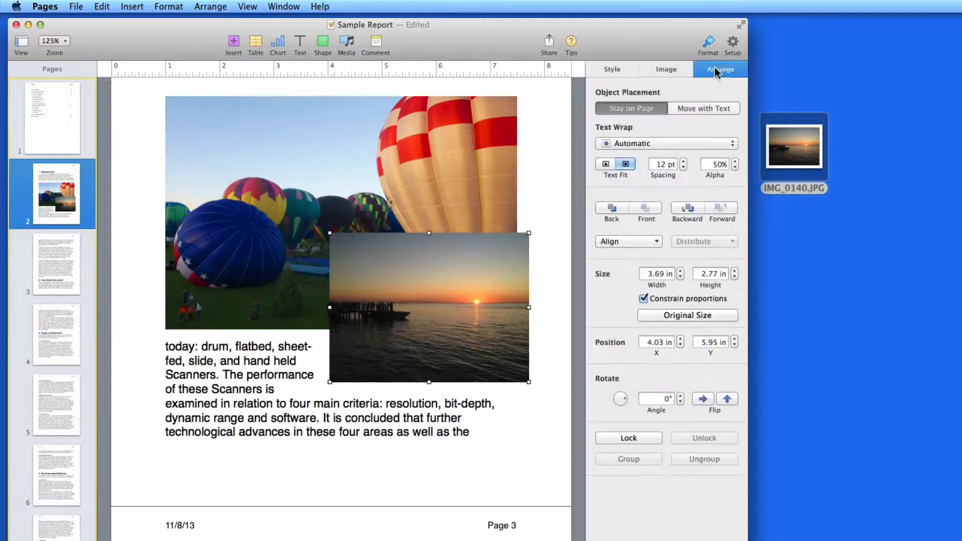
mouse_move(685, 218)
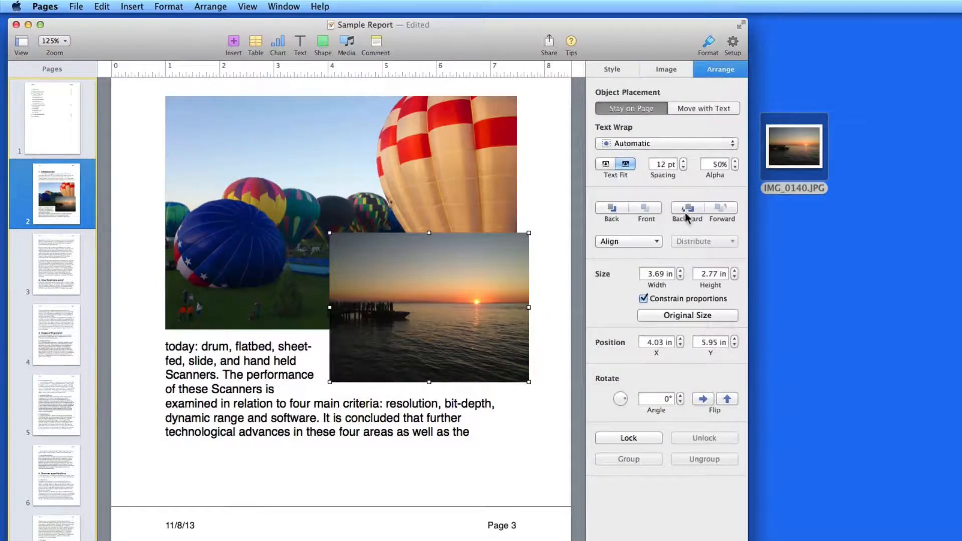
click(687, 212)
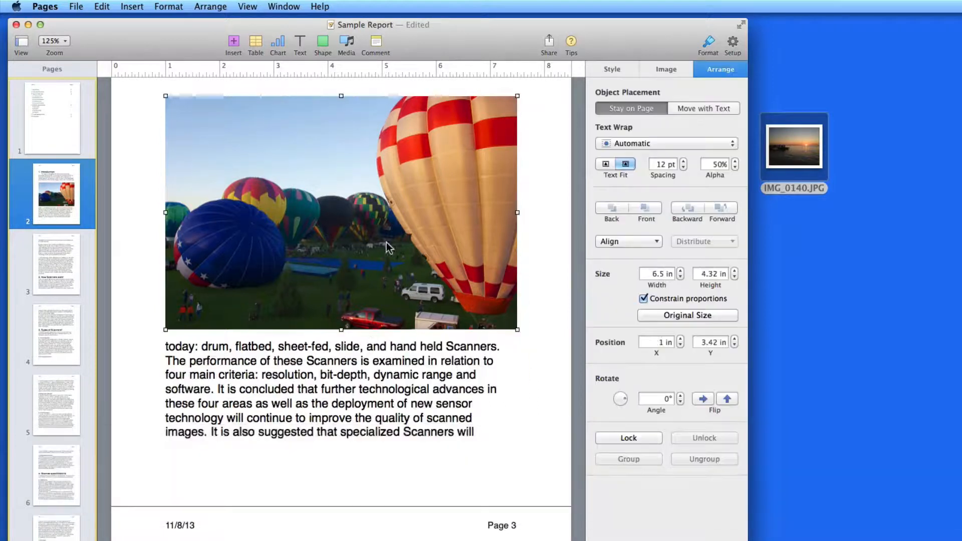
Show the balloon photo's Image inspector and cancel the Replace file chooser.
click(665, 68)
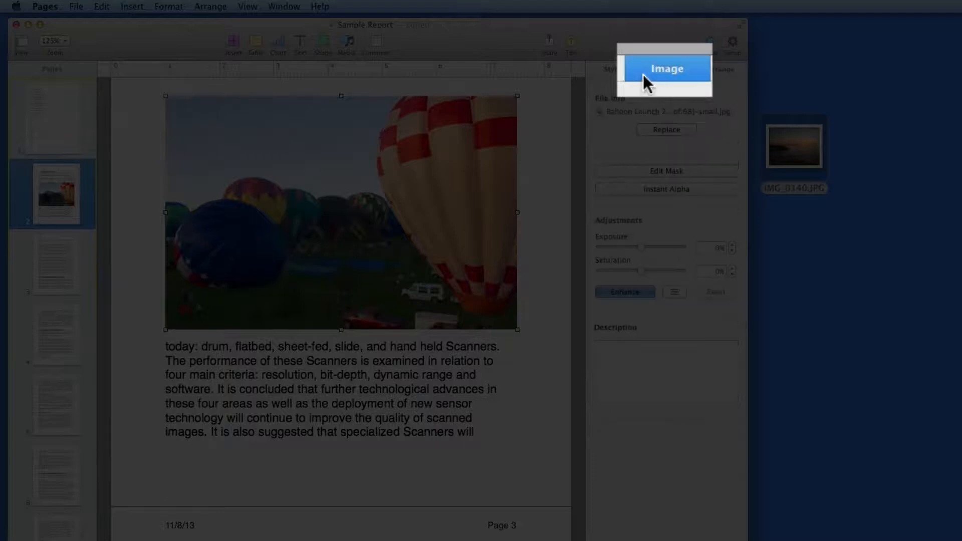
click(666, 68)
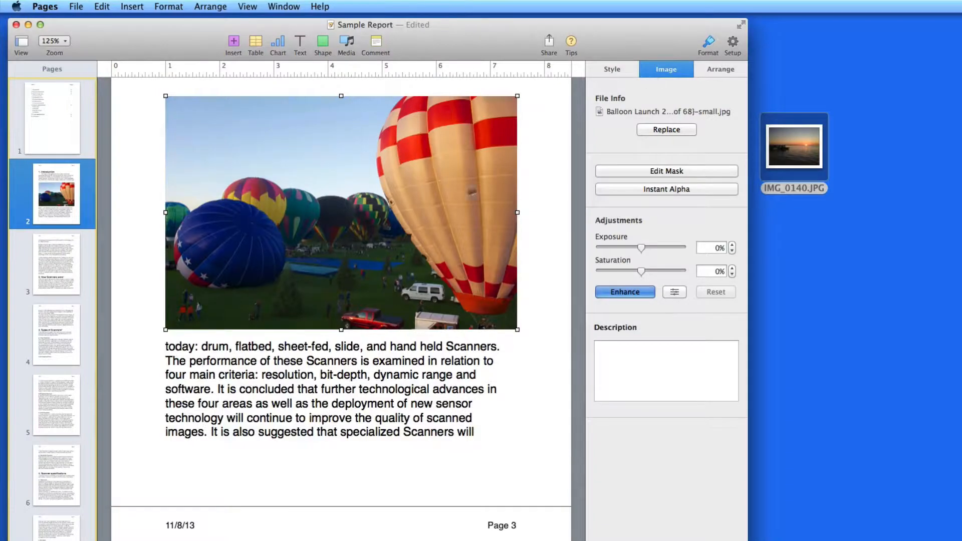
click(664, 129)
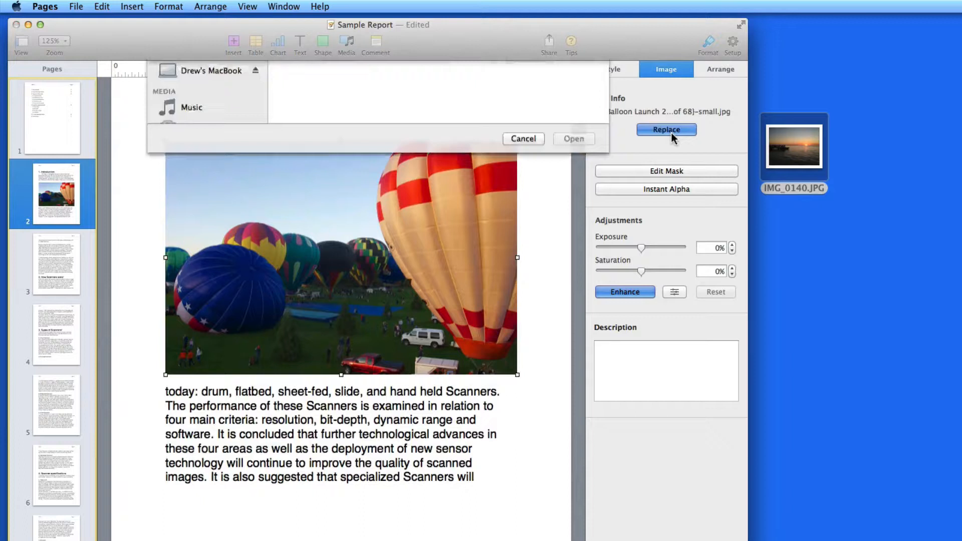
click(665, 129)
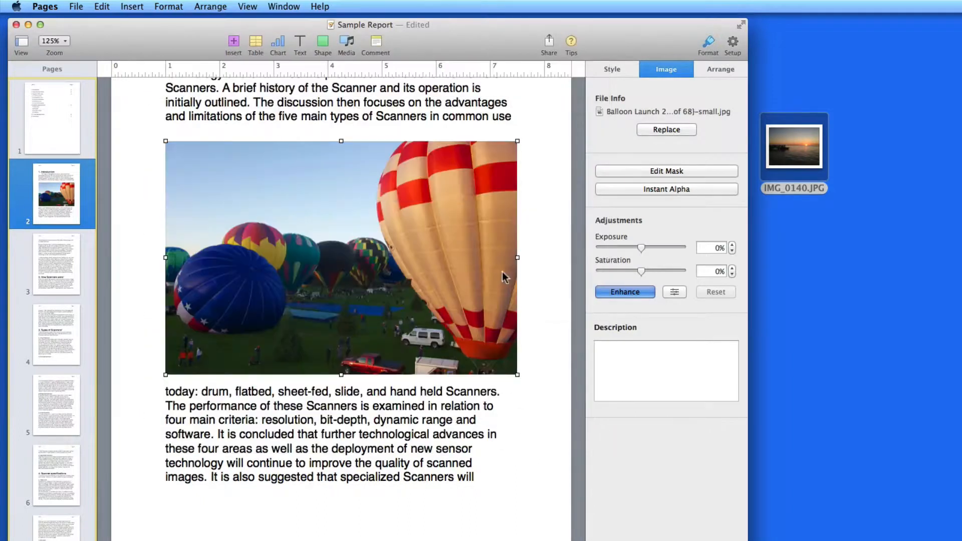
Mask the balloon photo to trim off its bottom portion.
click(666, 172)
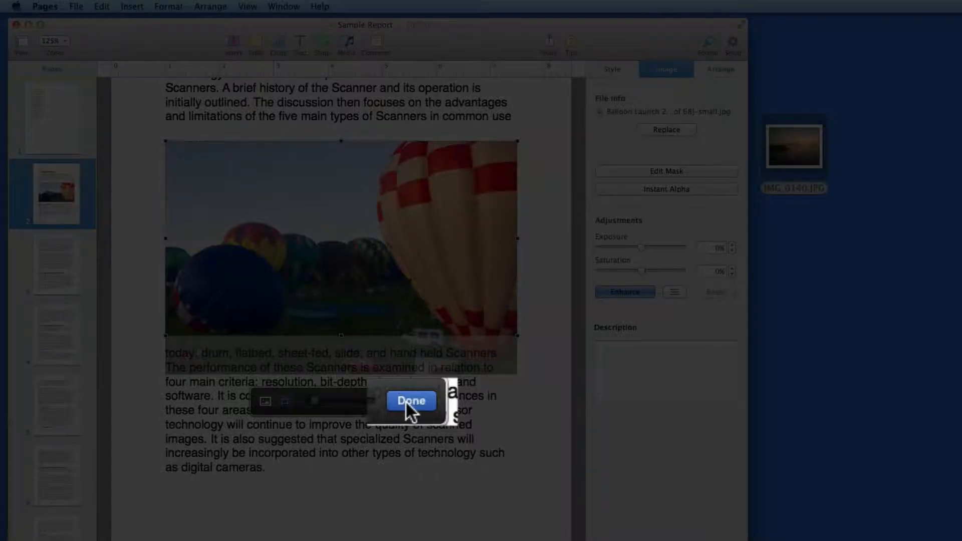
click(410, 401)
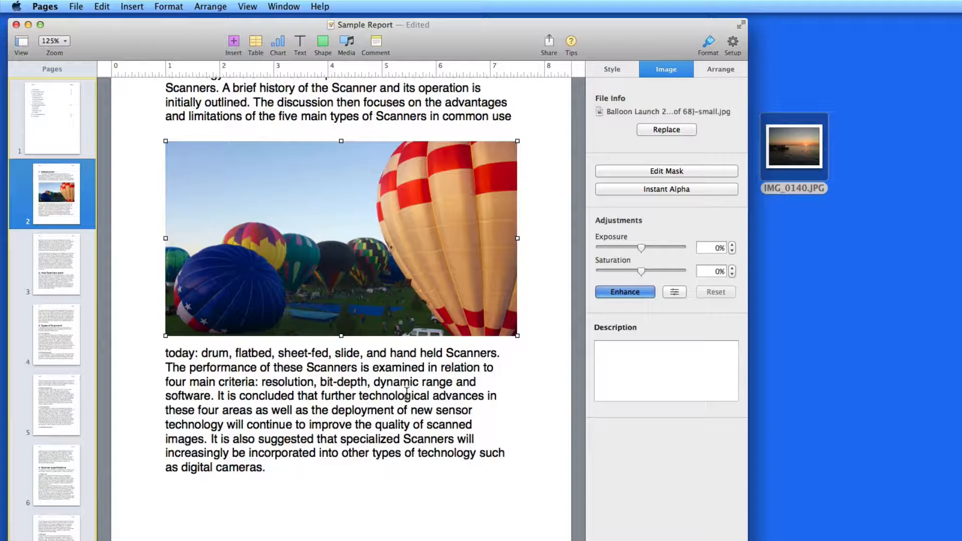
mouse_move(666, 194)
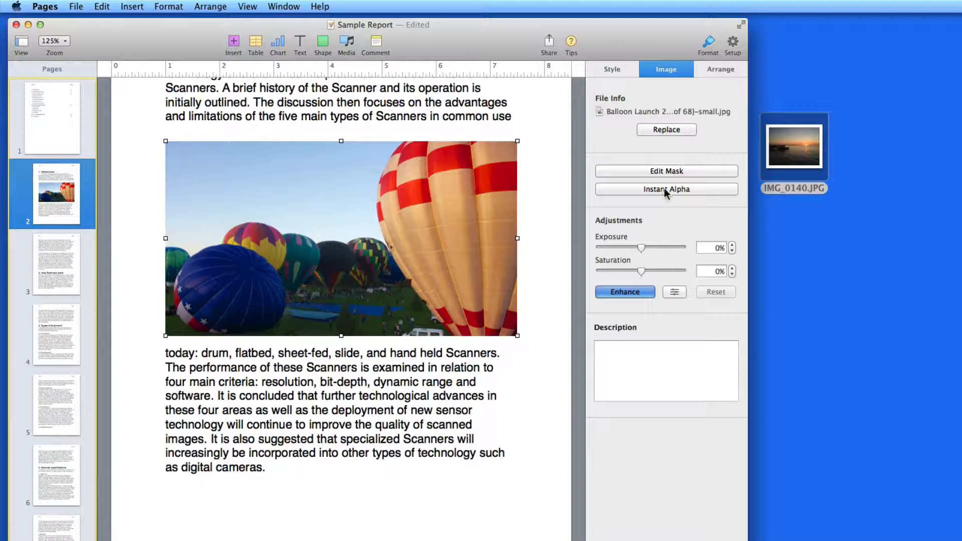
Use Instant Alpha across the blue sky to make it transparent.
click(666, 189)
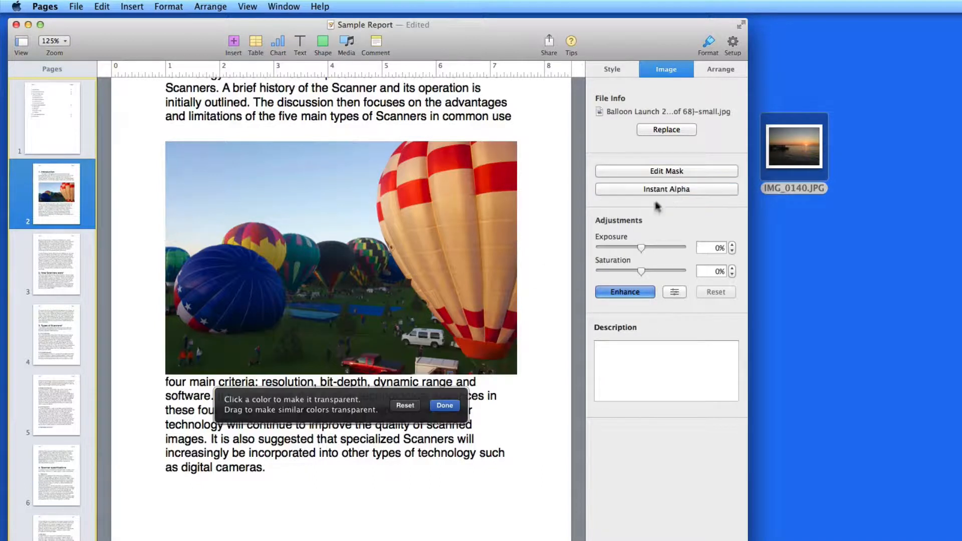
click(185, 148)
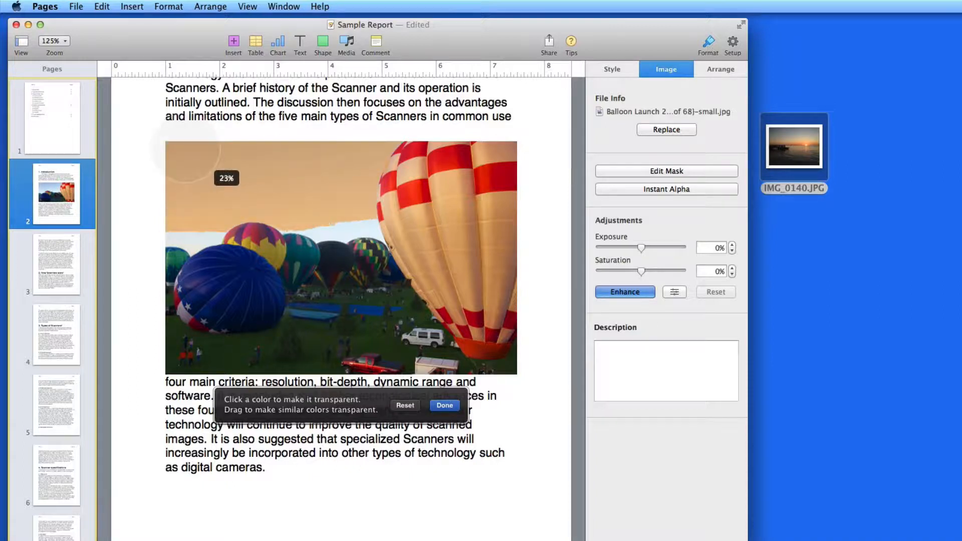
click(213, 169)
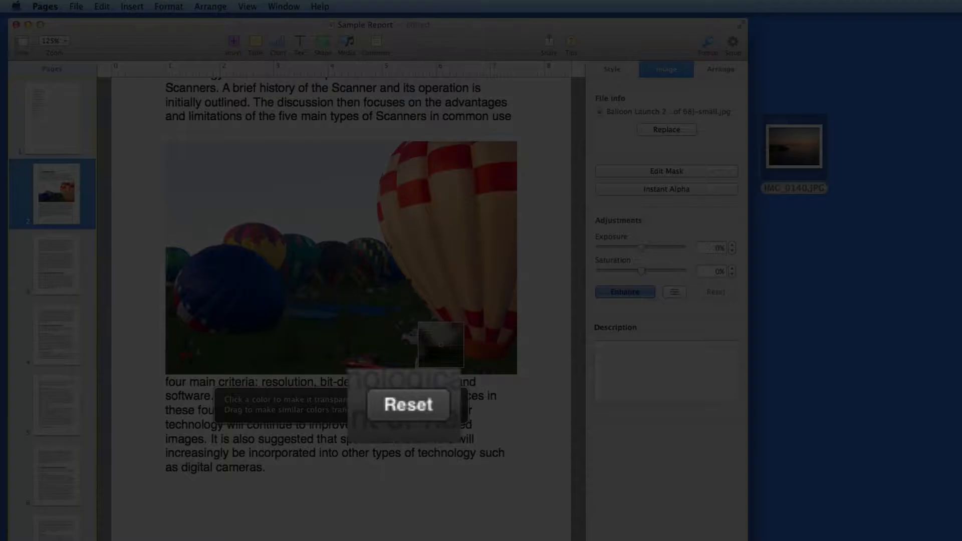
click(407, 404)
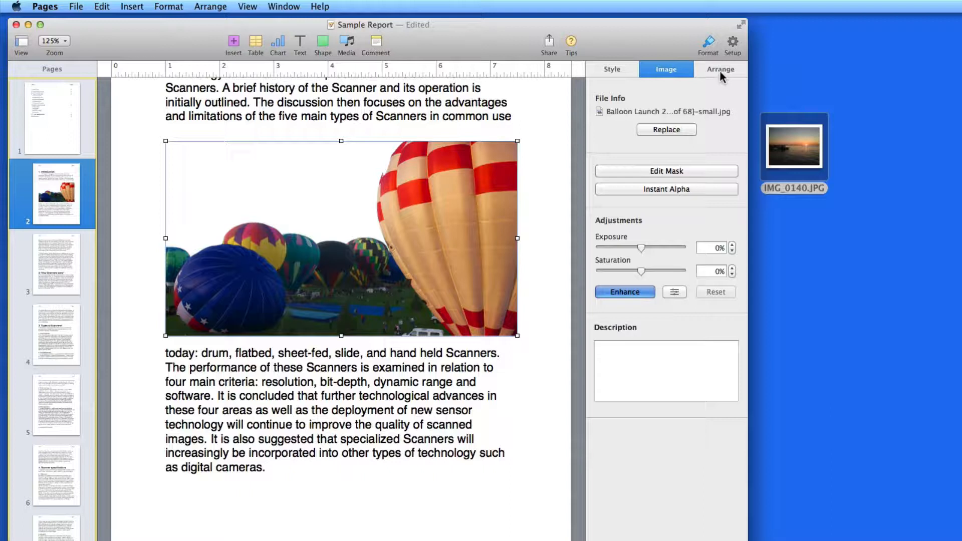
Set the balloon photo's Text Wrap to Around in the Arrange inspector.
click(719, 69)
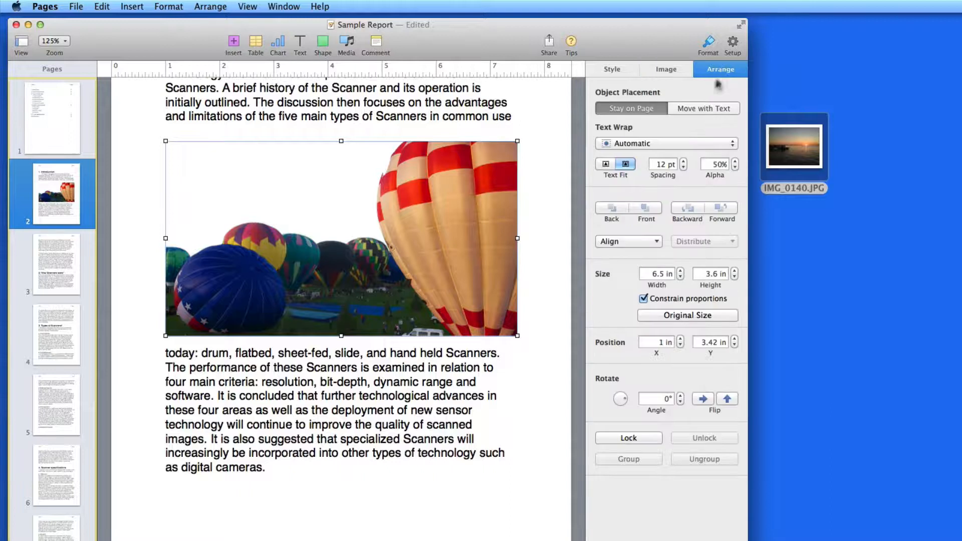
click(664, 143)
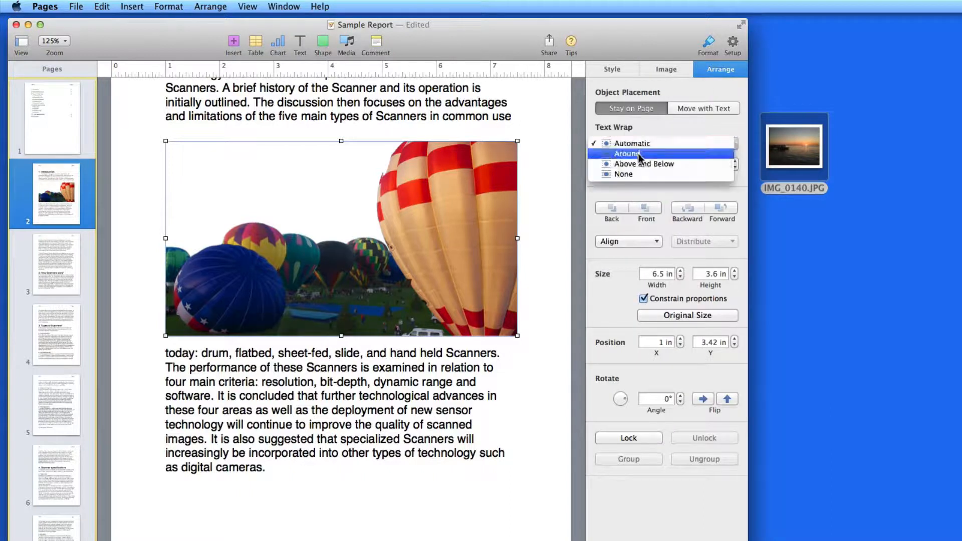
click(627, 153)
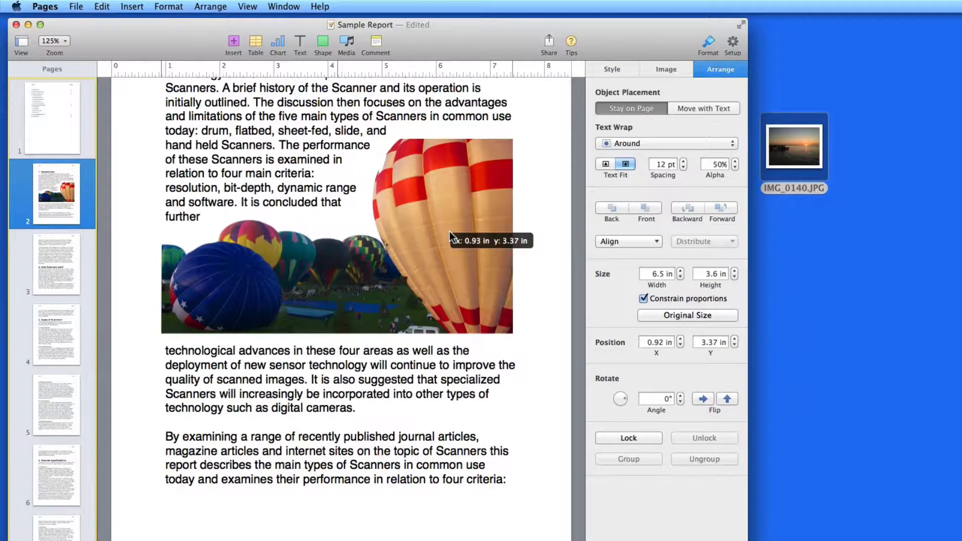
Raise the balloon photo's exposure from the Image inspector.
click(664, 68)
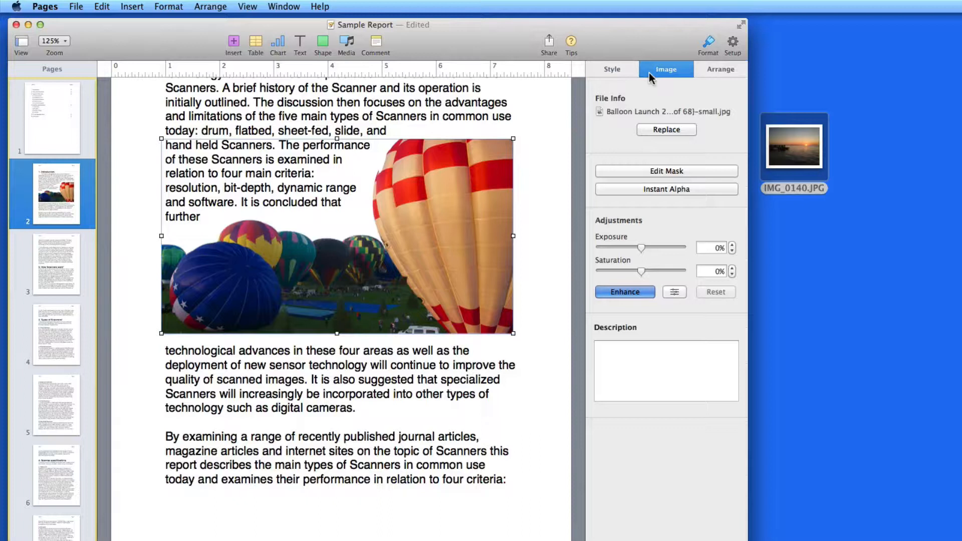
mouse_move(641, 250)
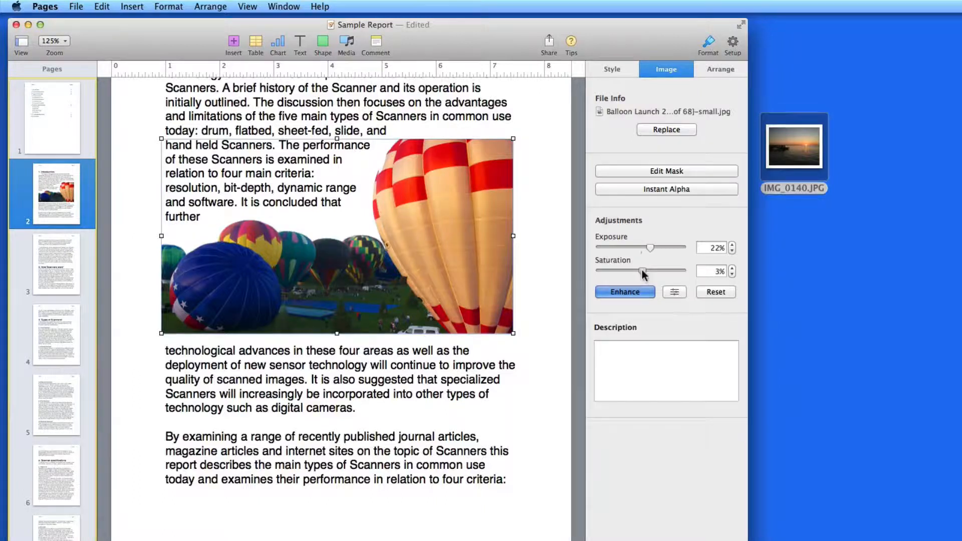
click(623, 291)
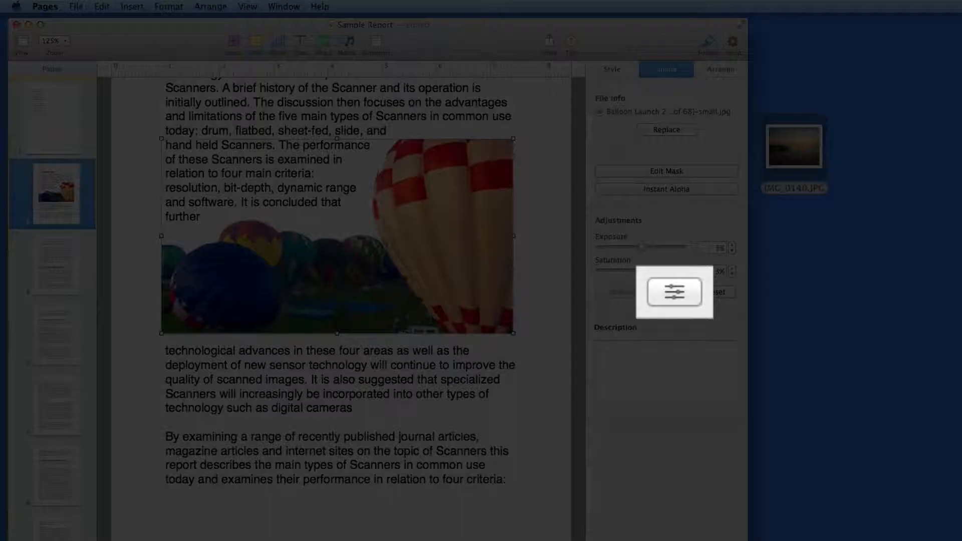
Try Adjust Image tweaks, close the window, and reset the photo's adjustments.
click(674, 293)
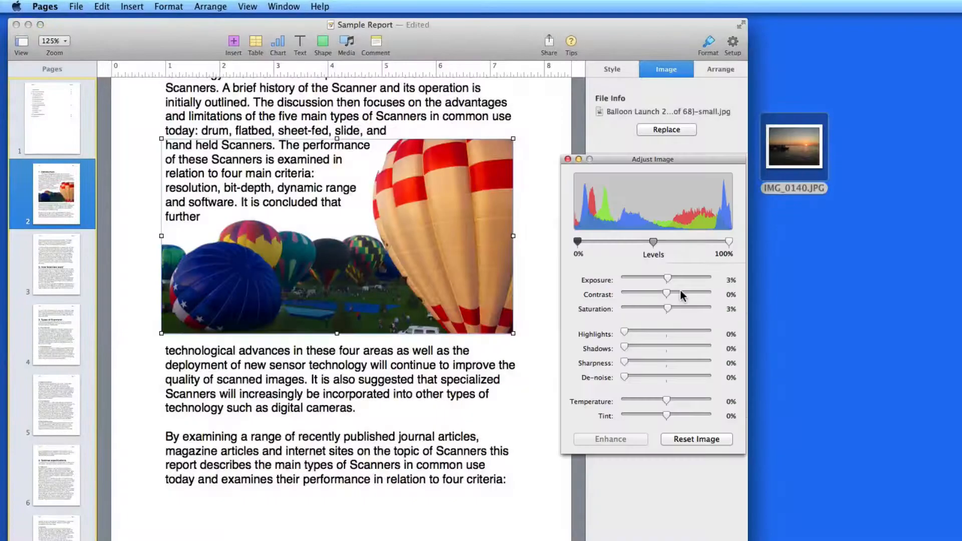
mouse_move(675, 293)
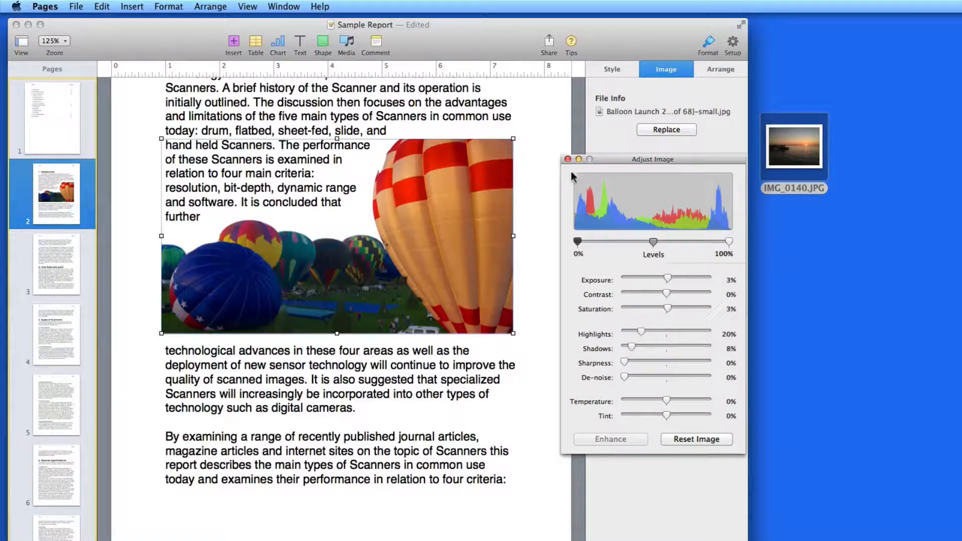
click(567, 158)
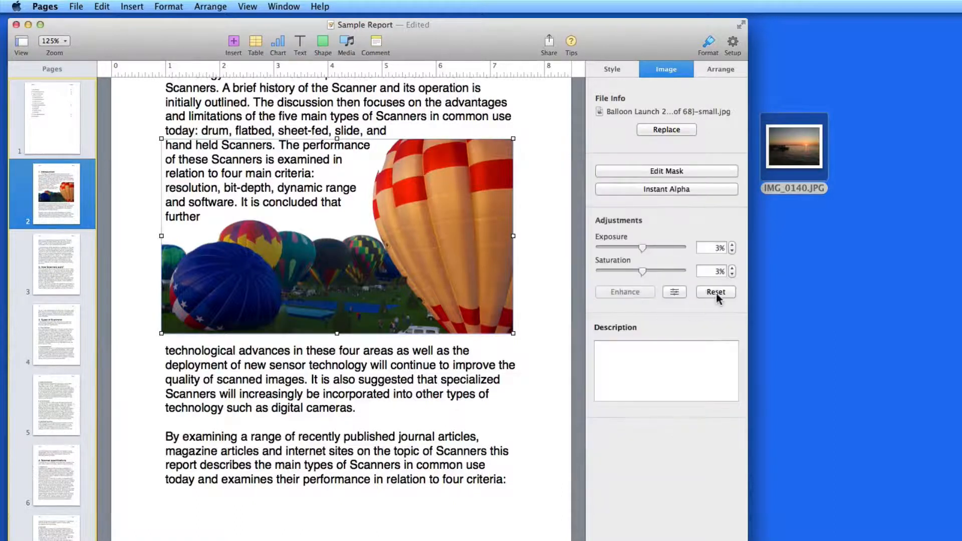
click(715, 291)
text(Ballon Launch)
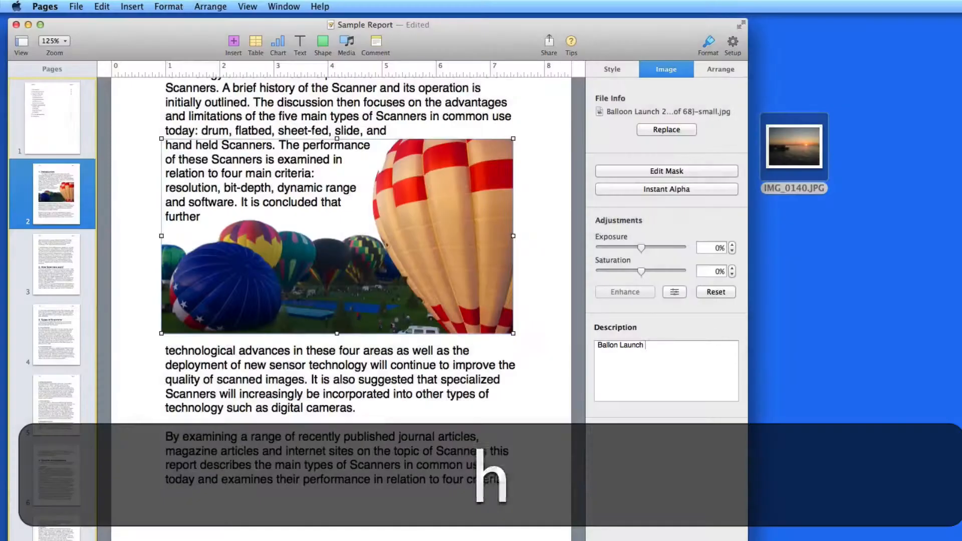
Type 'Ballon Launch image' into the photo's Description field.
text(img)
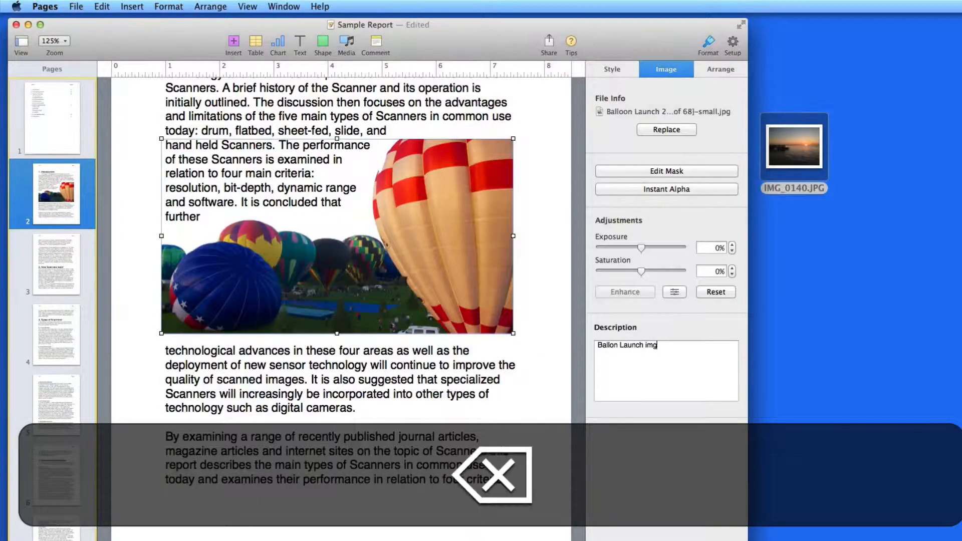
text(e)
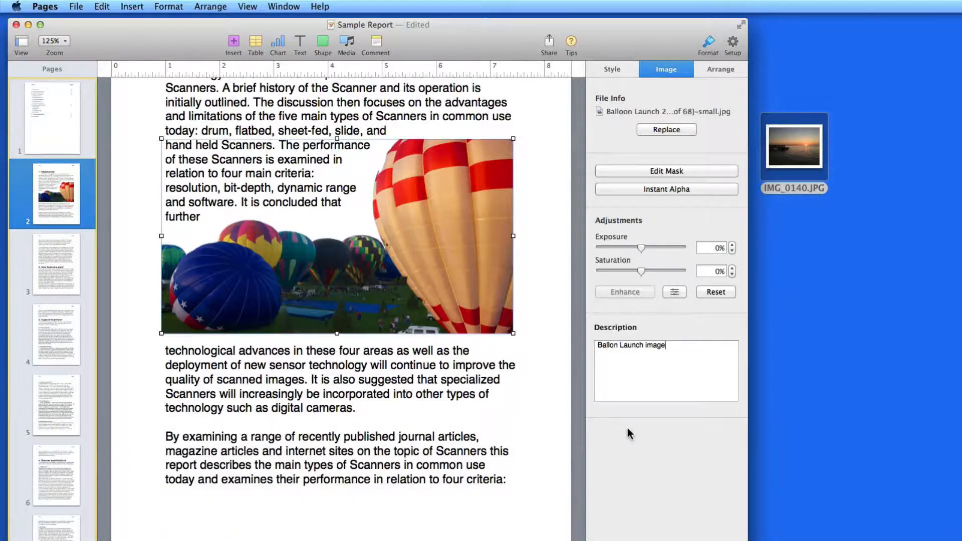
Insert a Balloon Launch movie at the top of page 2, declining iOS optimization.
scroll(up, 3)
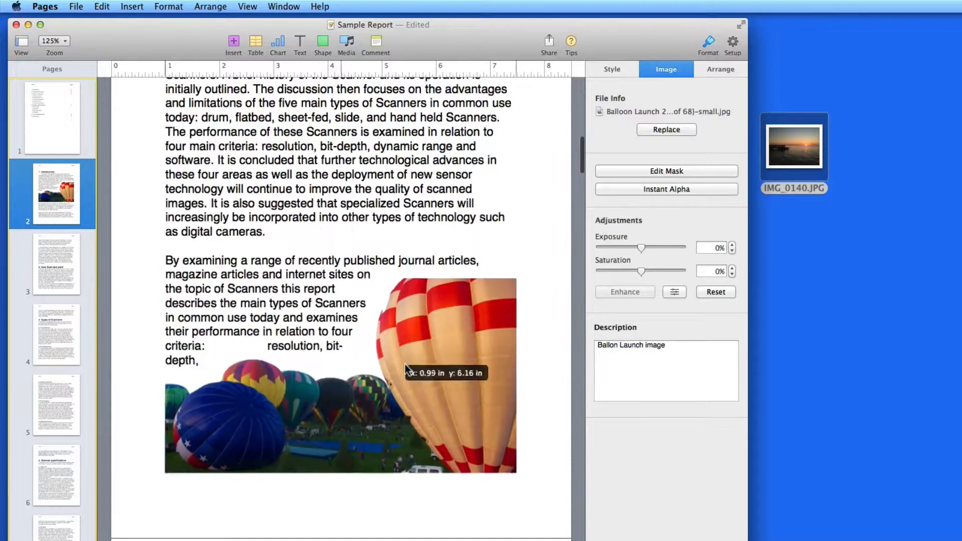
scroll(up, 3)
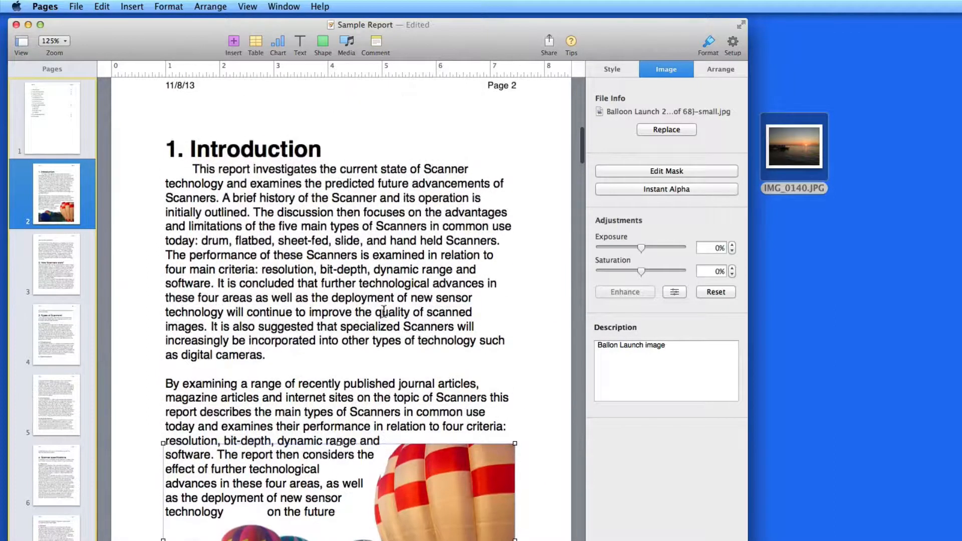
mouse_move(348, 38)
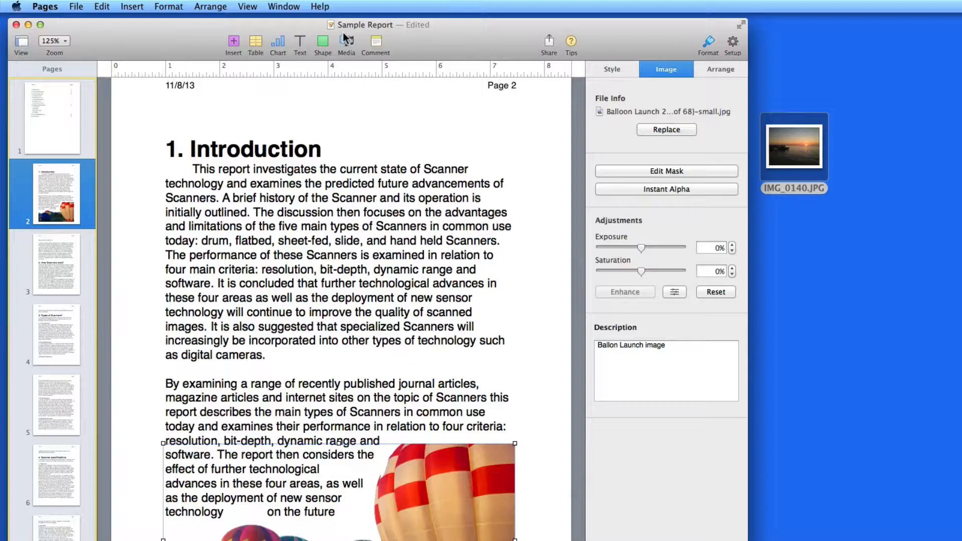
click(346, 43)
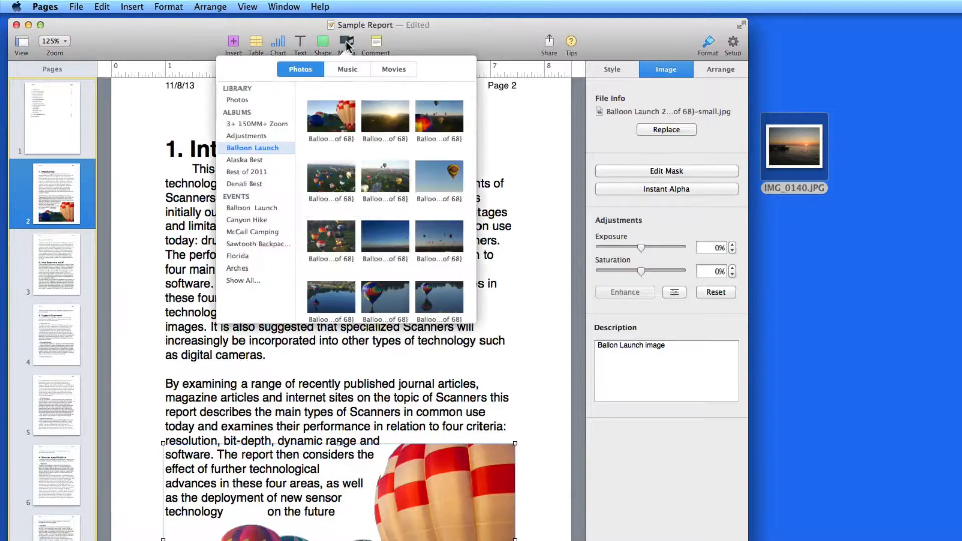
click(392, 69)
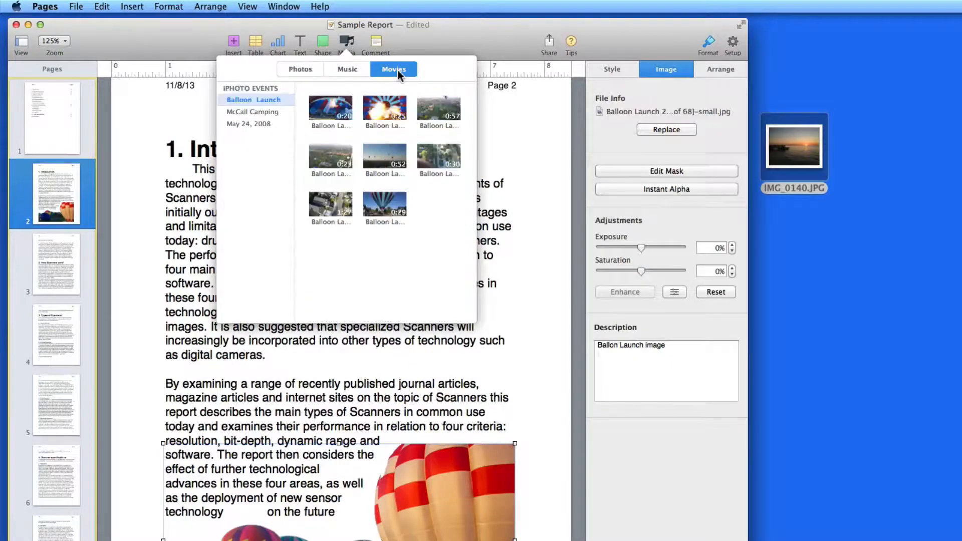
mouse_move(393, 114)
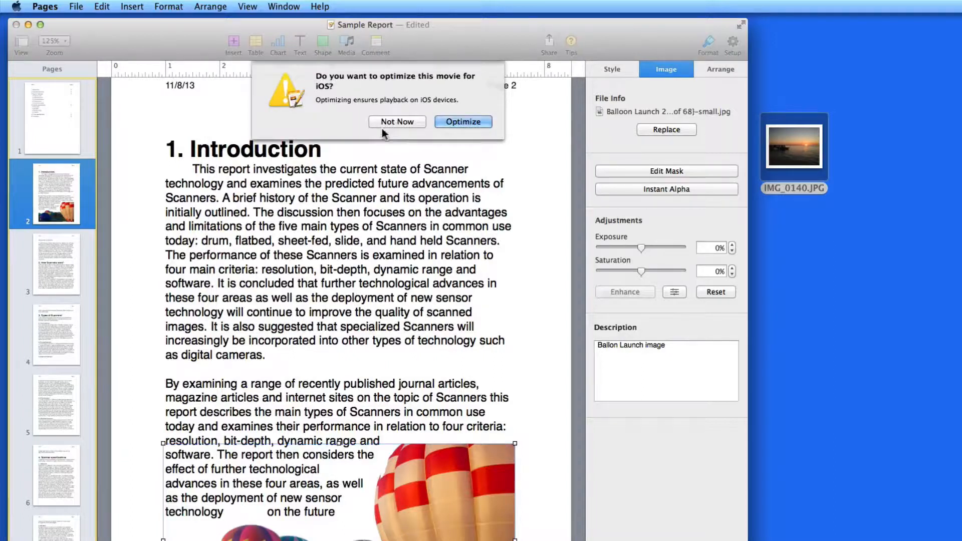
mouse_move(377, 136)
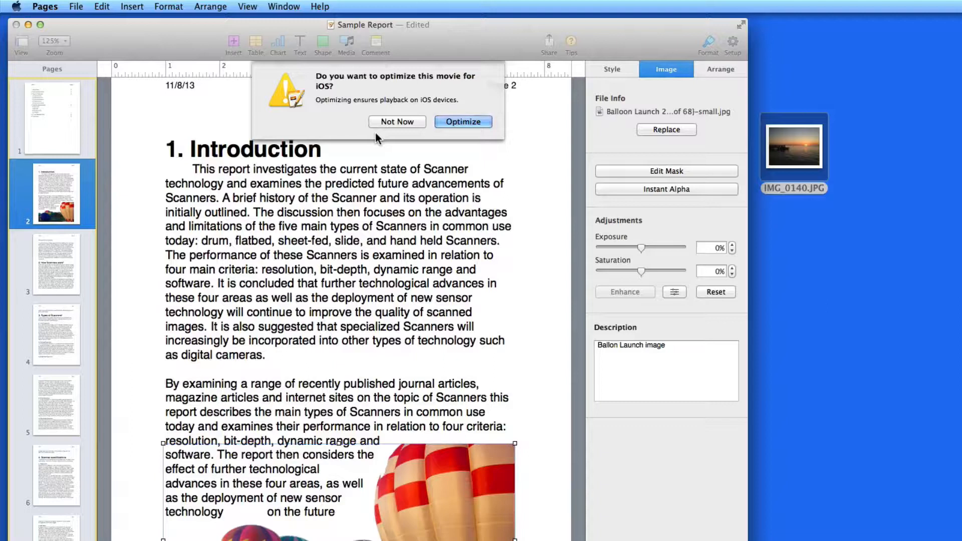
mouse_move(397, 121)
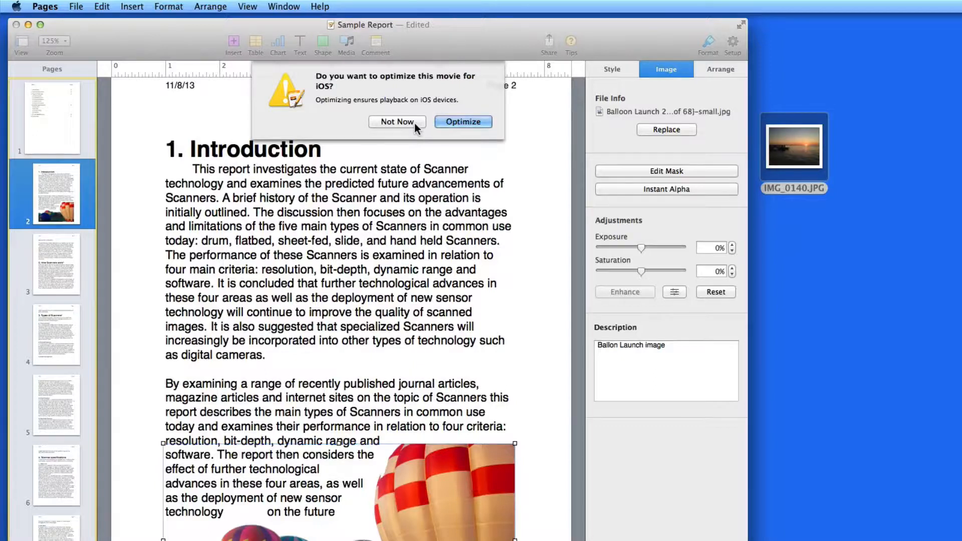
click(462, 121)
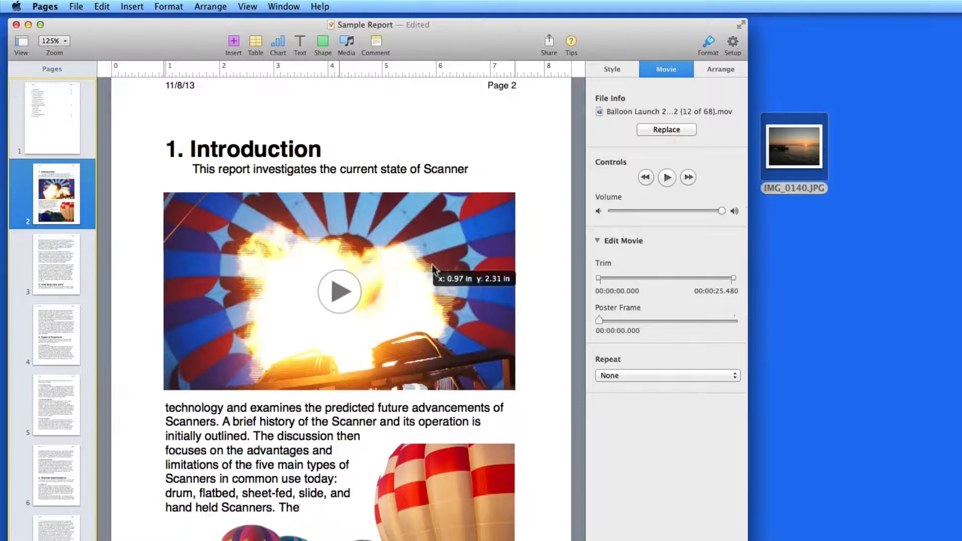
Select and play the balloon movie, lower its volume to about half, then pause.
click(341, 291)
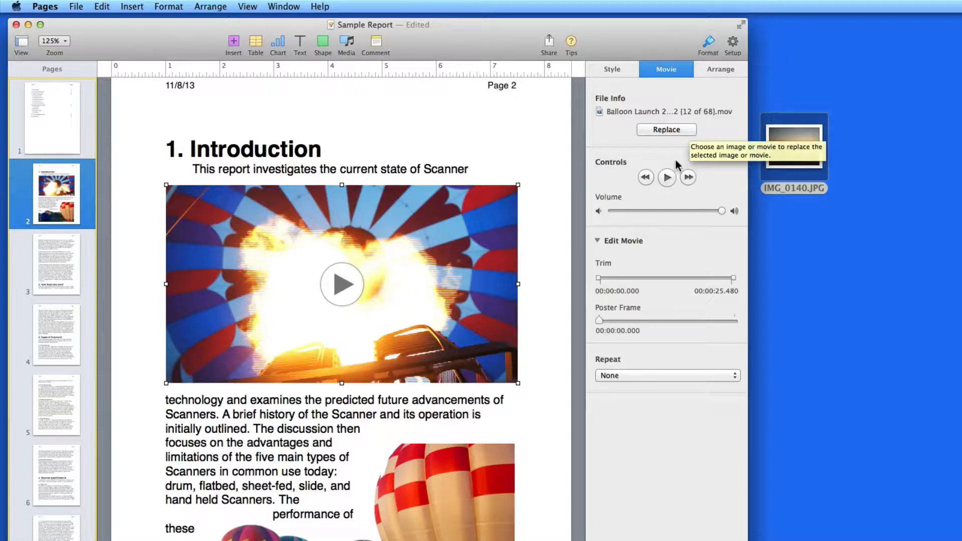
click(666, 177)
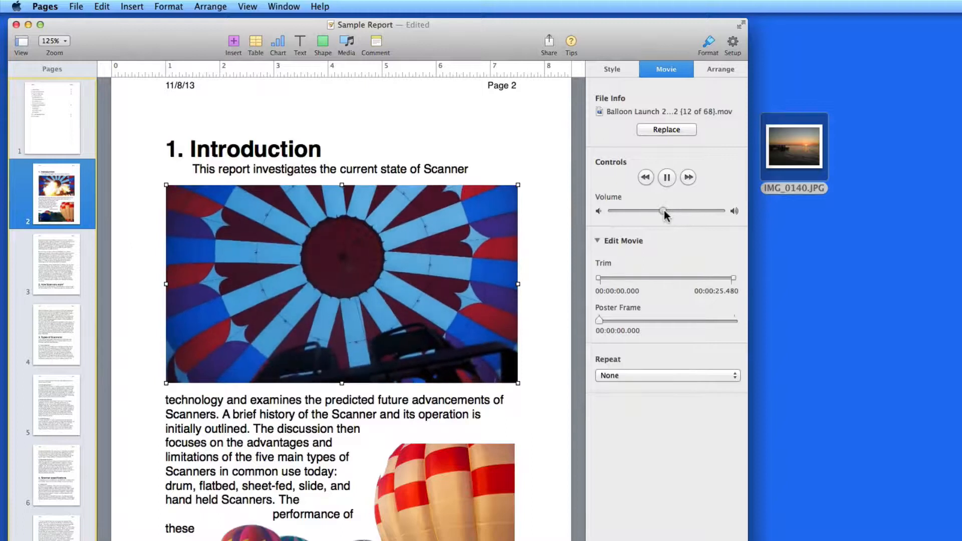
click(667, 177)
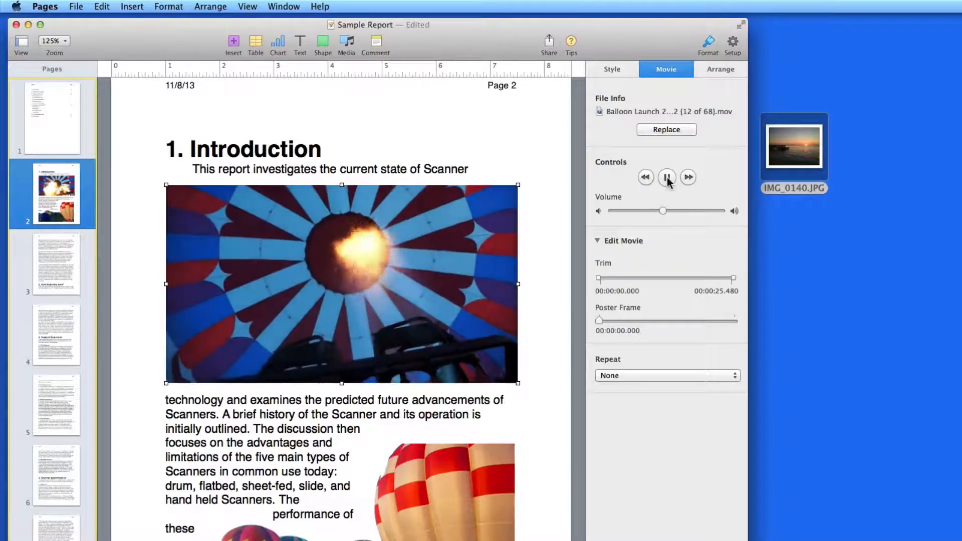
click(666, 177)
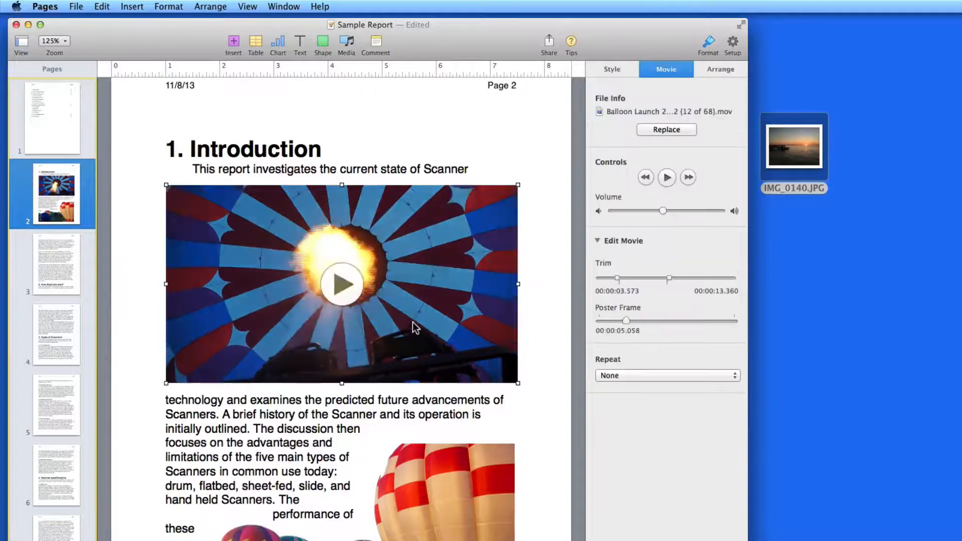
Preview the Balloon Launch movie and set its Repeat option to Loop.
click(666, 375)
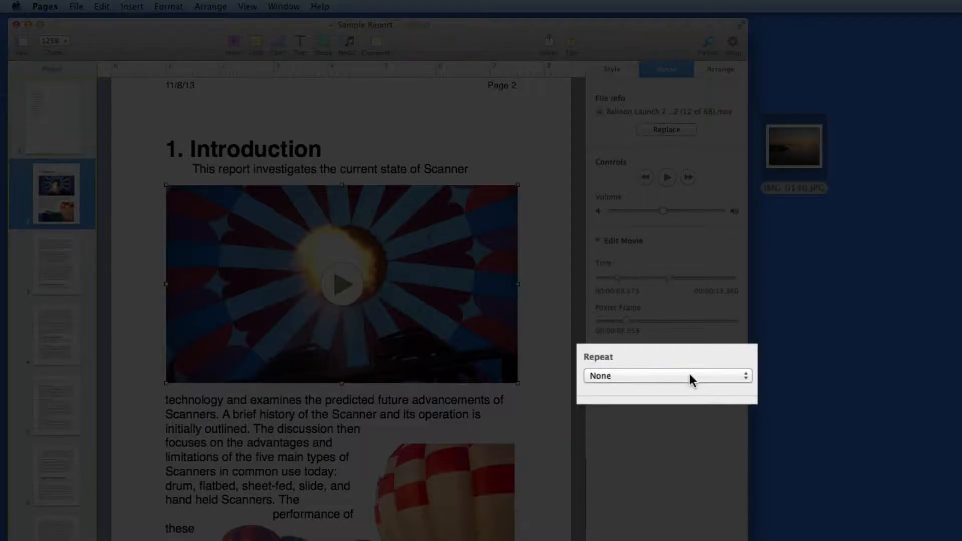
click(666, 376)
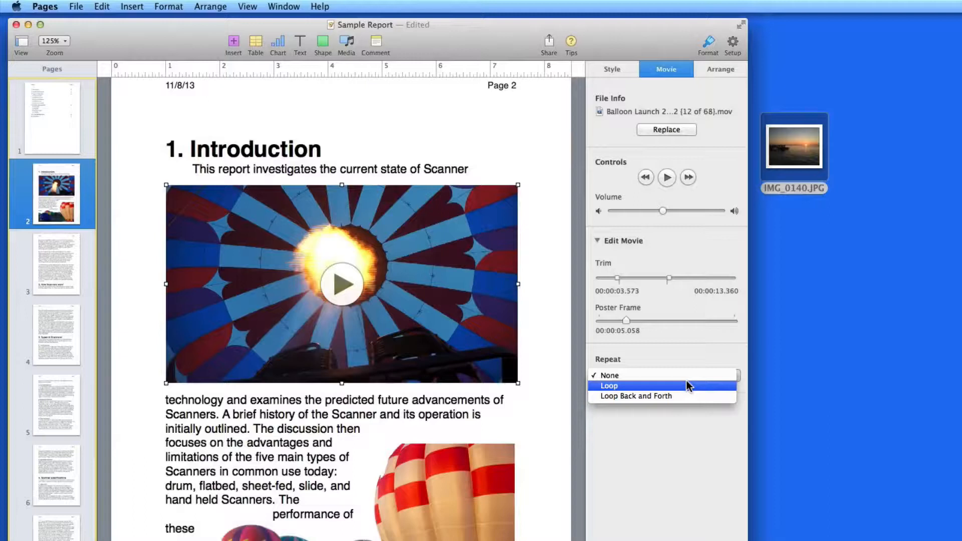
mouse_move(687, 390)
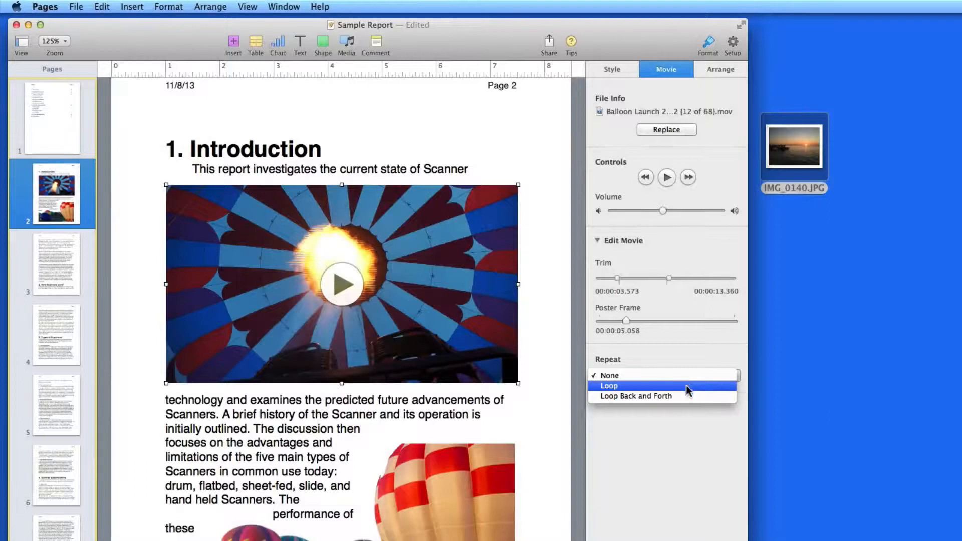
click(636, 396)
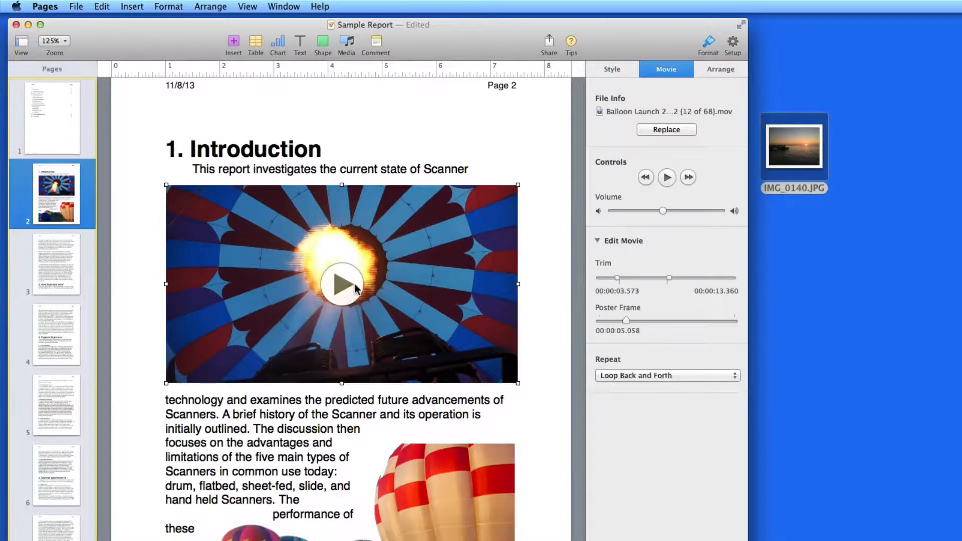
click(666, 177)
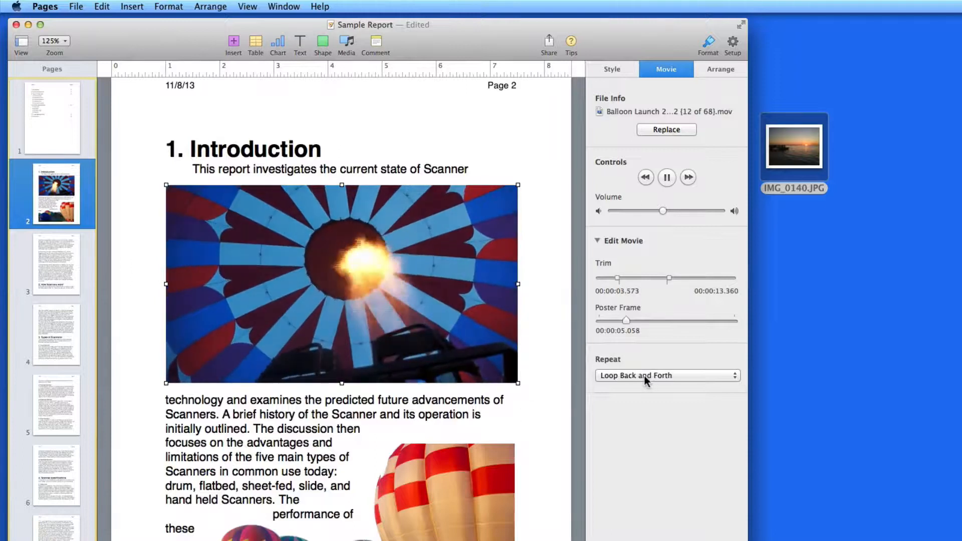
click(666, 374)
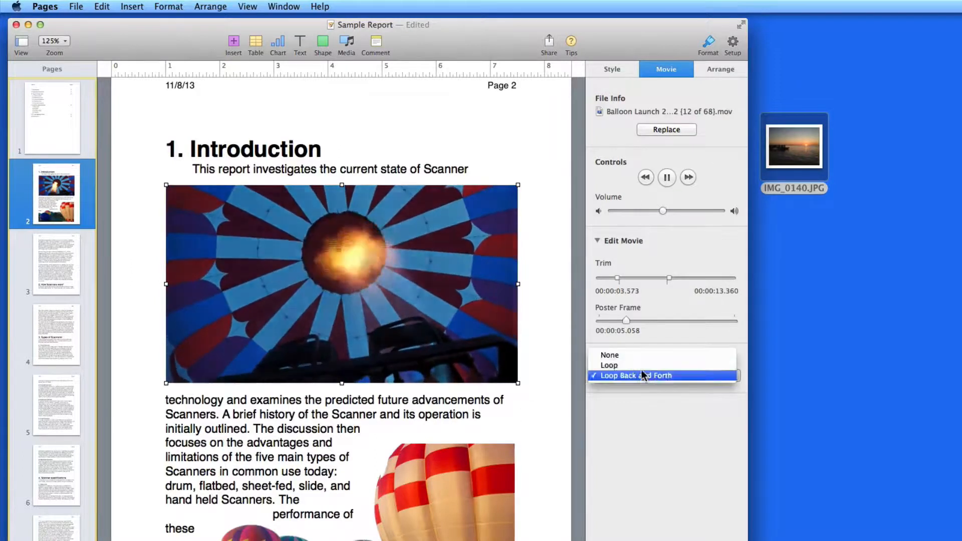
click(608, 365)
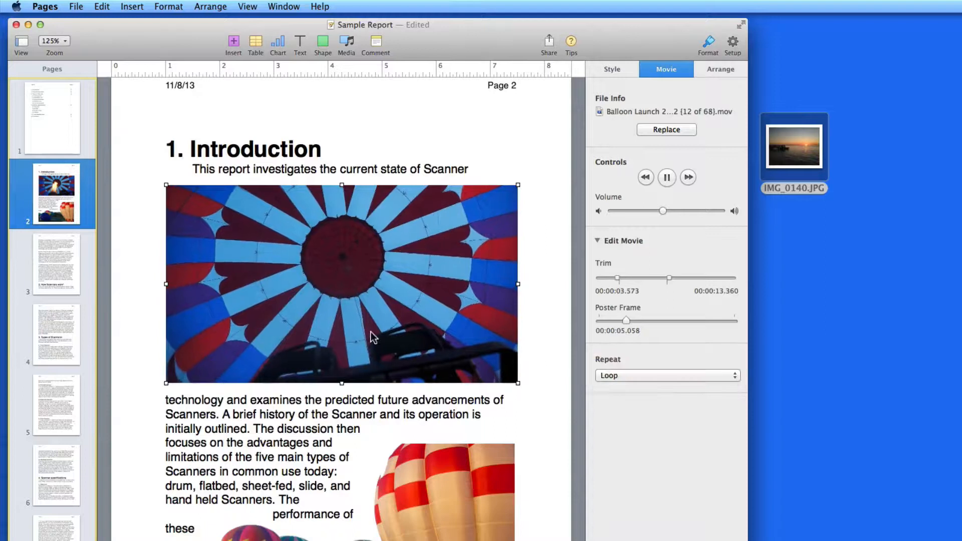
click(665, 177)
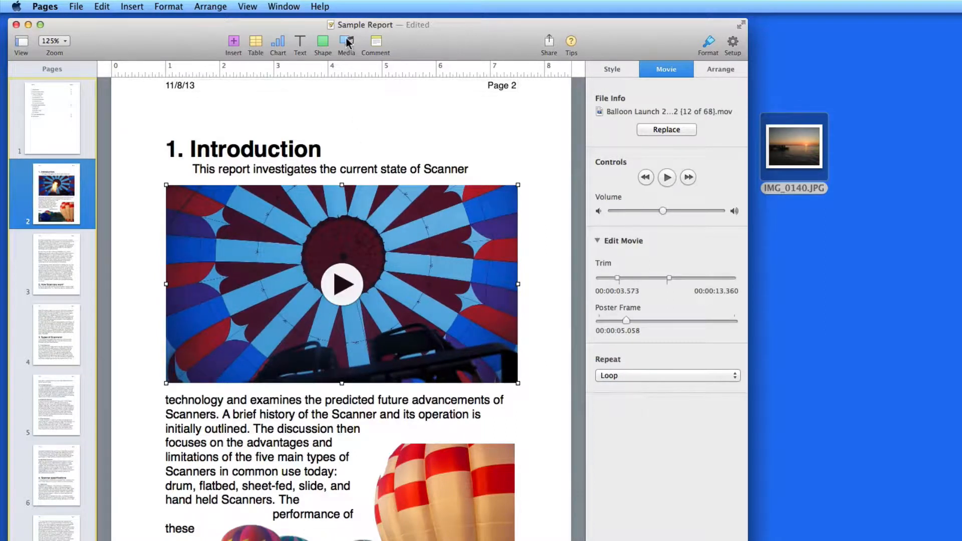
Open the media browser on the Music library.
click(345, 43)
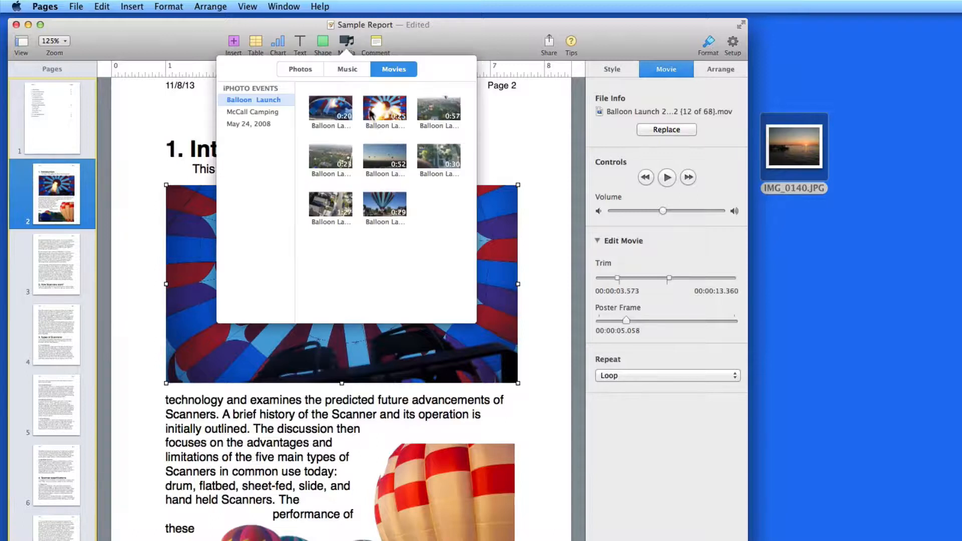
click(347, 69)
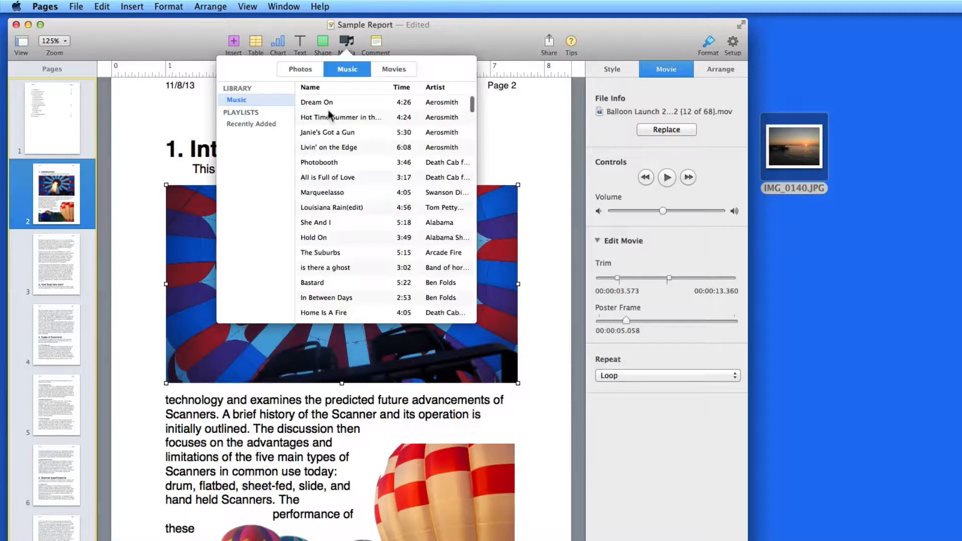
mouse_move(312, 170)
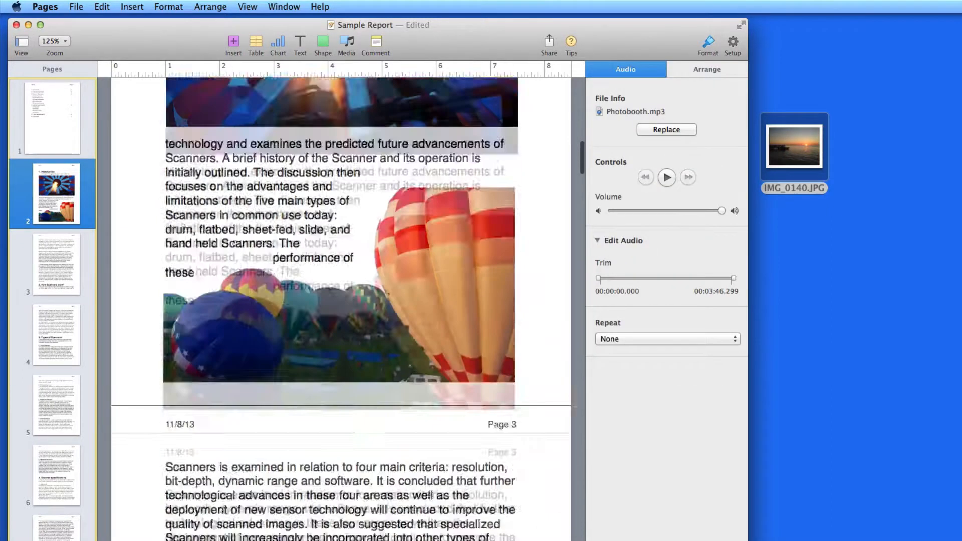
Play and pause the Photobooth song, leaving its Repeat setting at None.
scroll(down, 3)
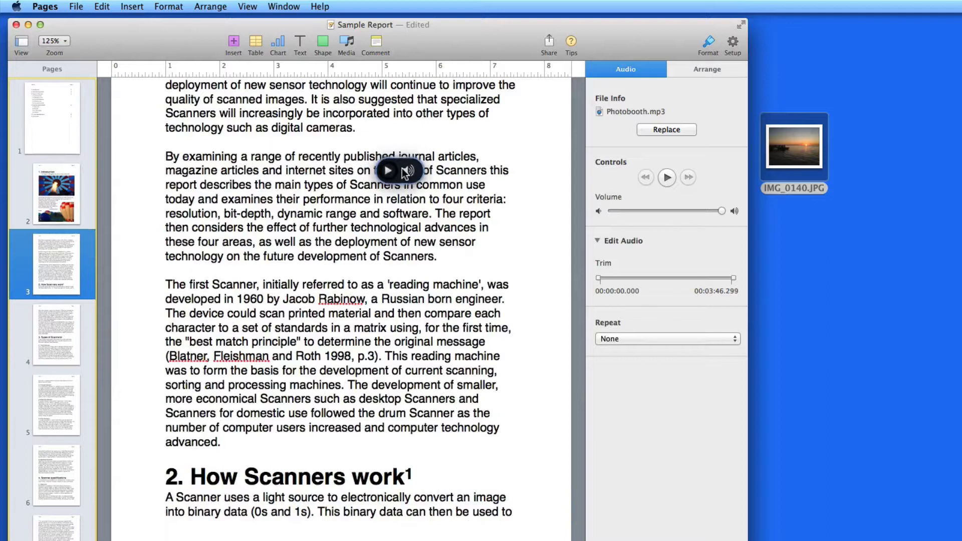
click(388, 170)
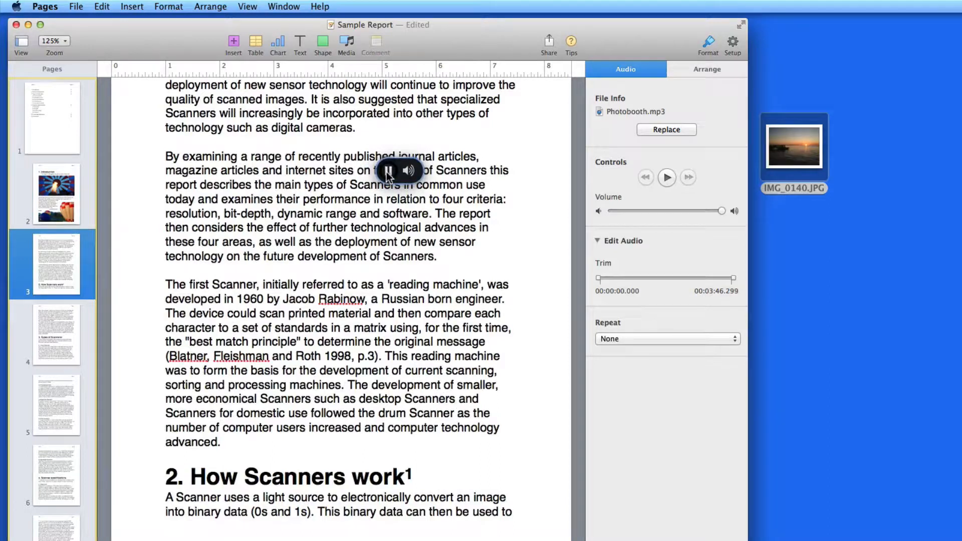
mouse_move(409, 176)
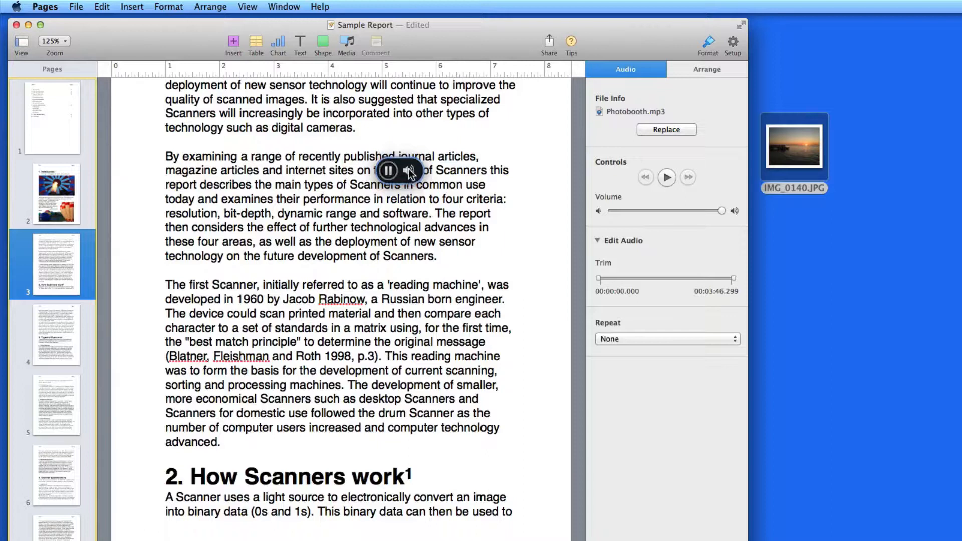
click(388, 171)
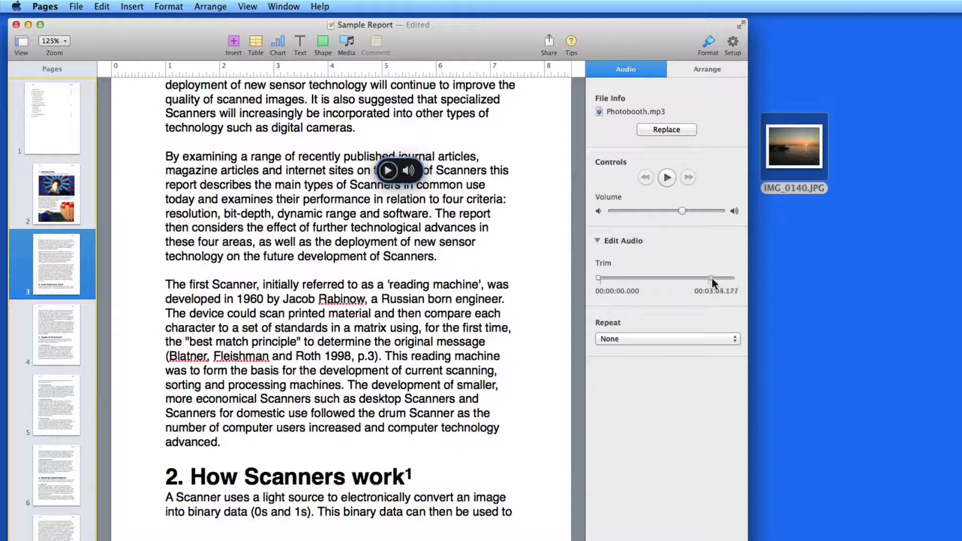
click(666, 338)
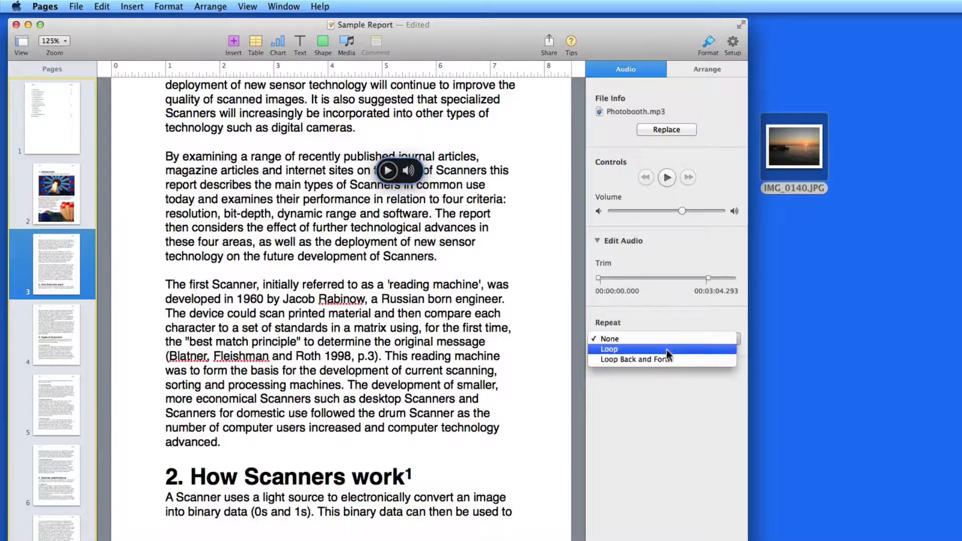
click(608, 338)
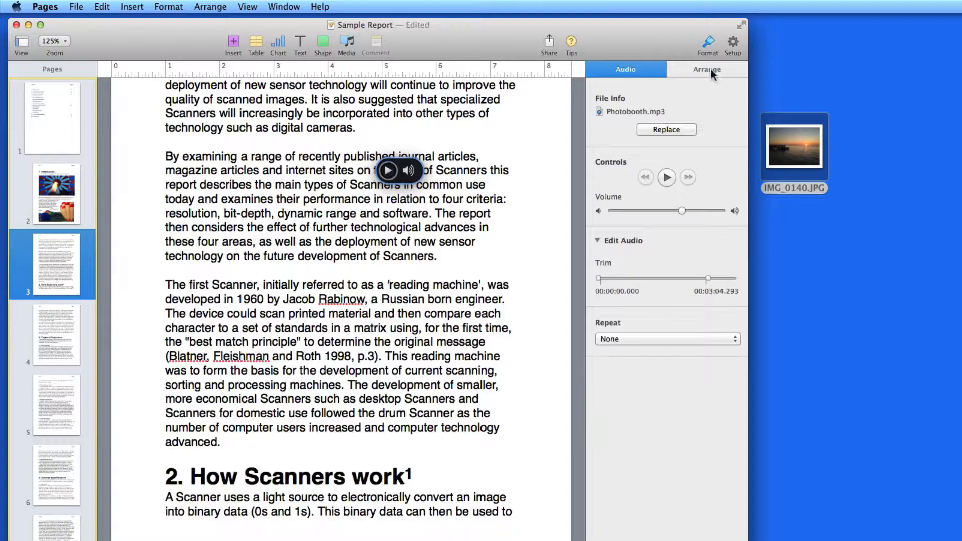
View the Photobooth audio's Arrange settings and insert a shape.
click(707, 68)
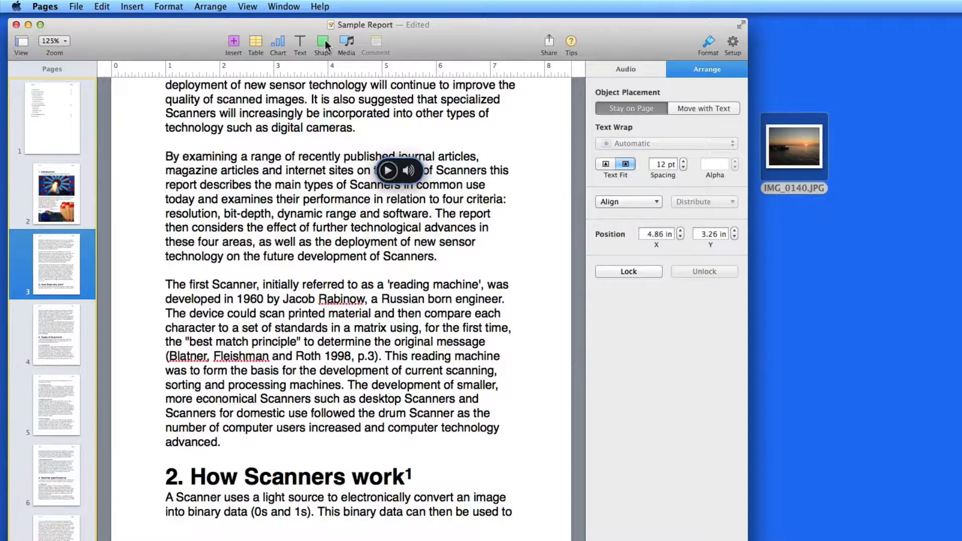
click(322, 41)
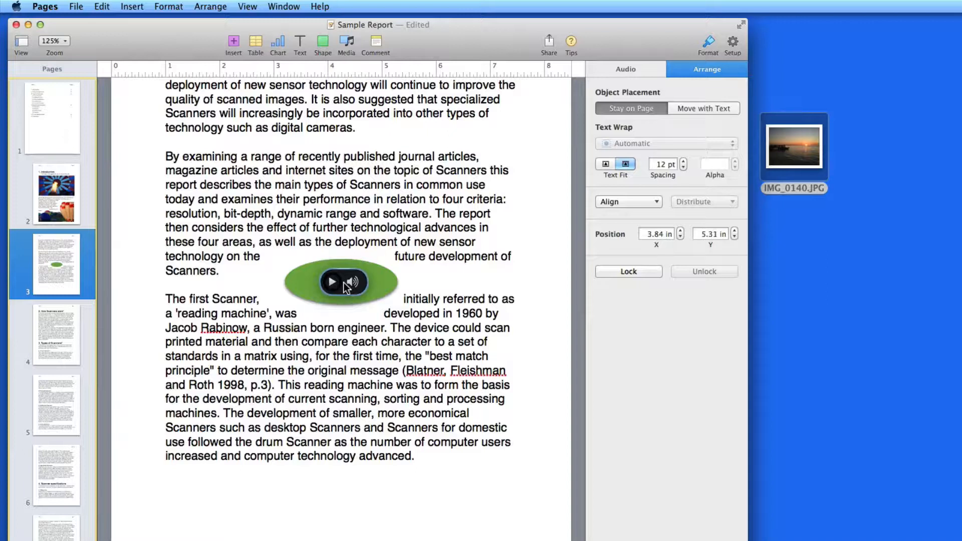
Set the green oval's text wrap to Around, after trying Above and Below.
click(342, 281)
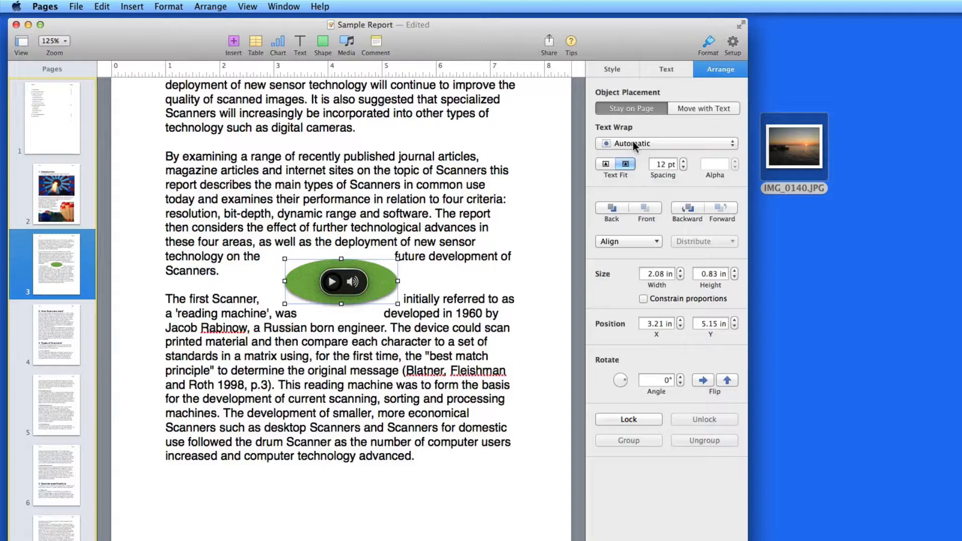
click(667, 142)
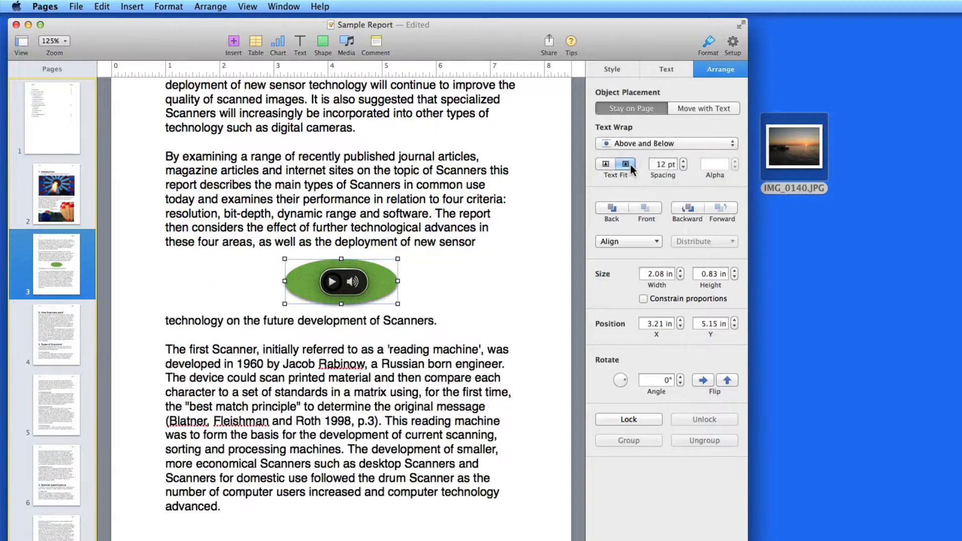
click(665, 144)
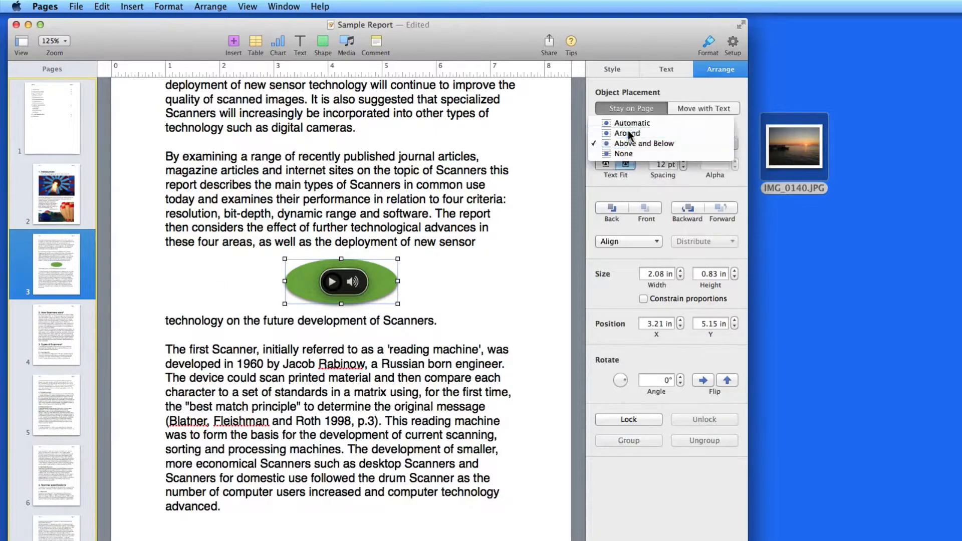
click(626, 134)
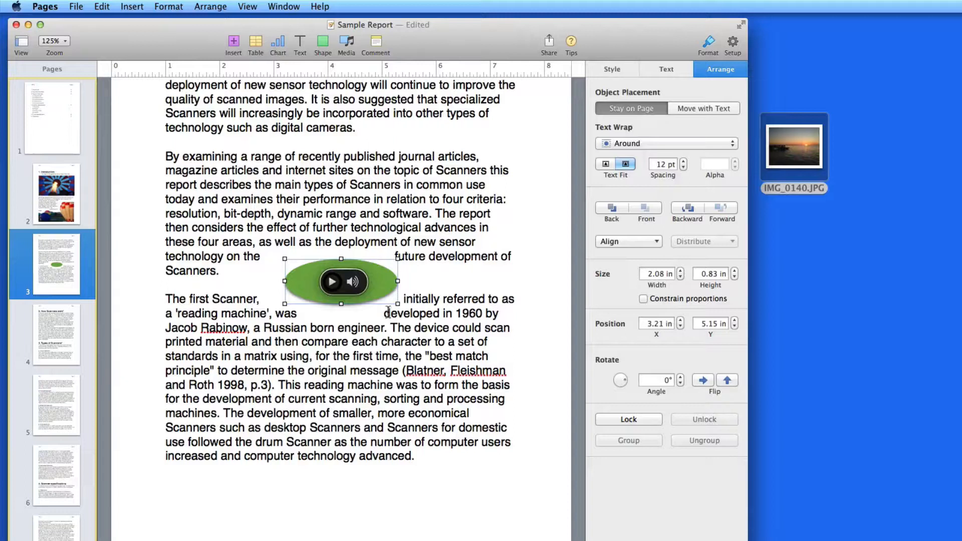
Move the oval and audio button right of the paragraph and play the song.
click(665, 143)
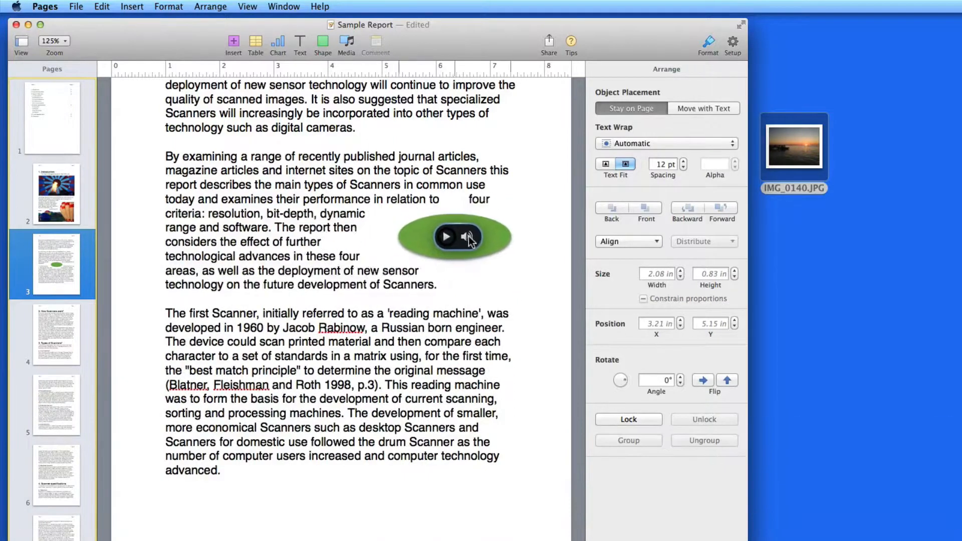
click(454, 236)
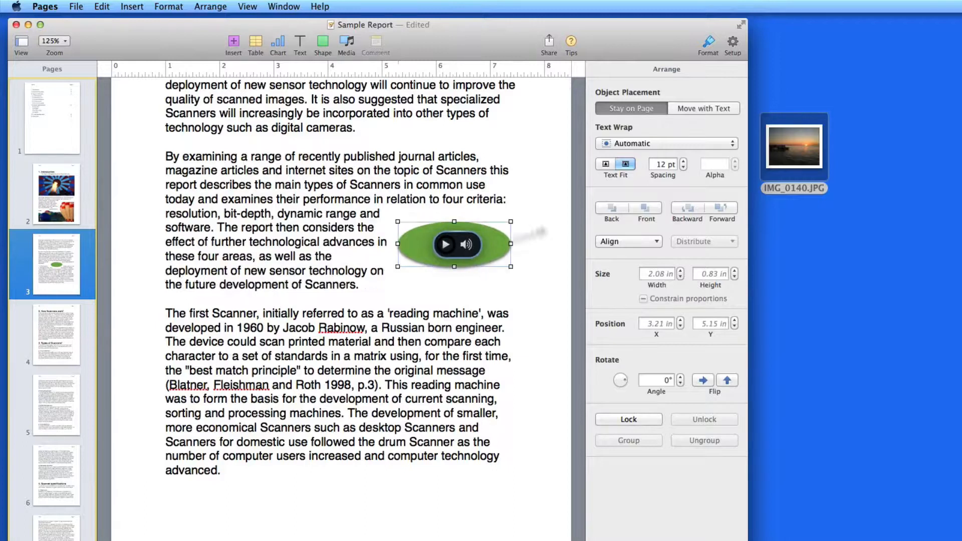
click(679, 161)
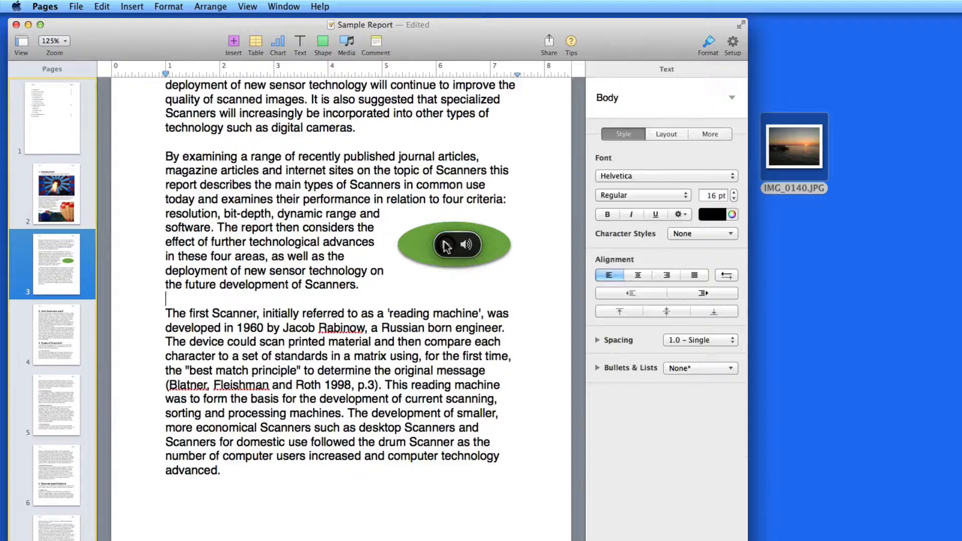
click(455, 245)
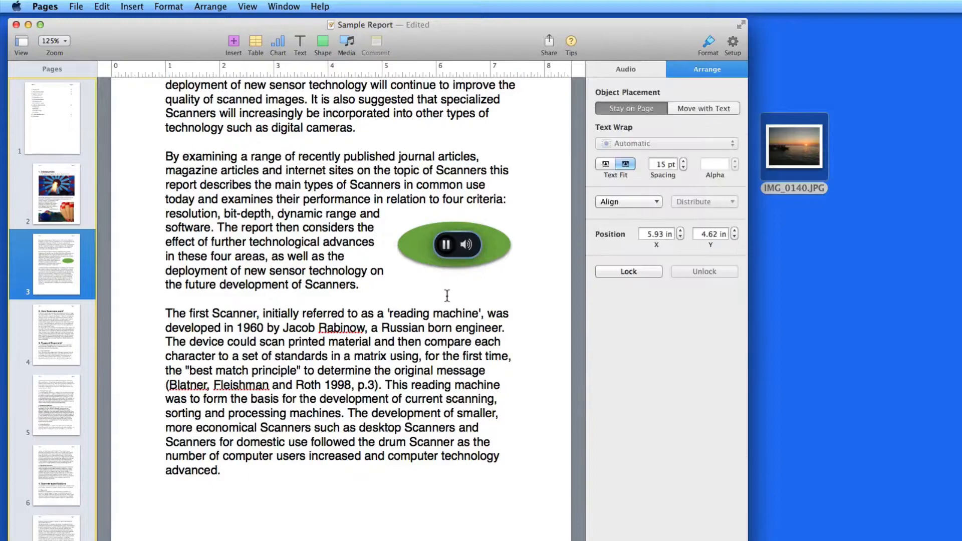